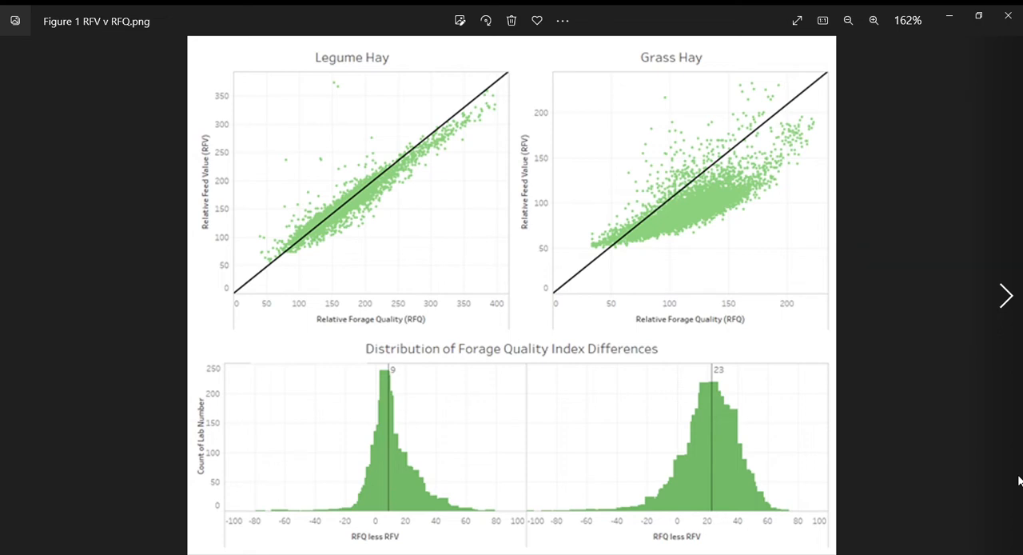
pyautogui.moveTo(961, 329)
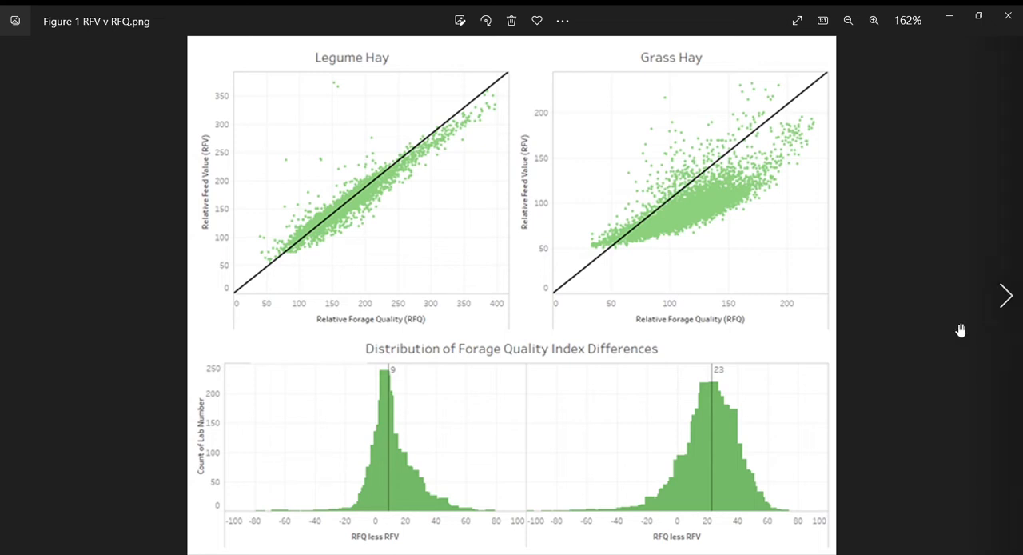
pyautogui.moveTo(357, 53)
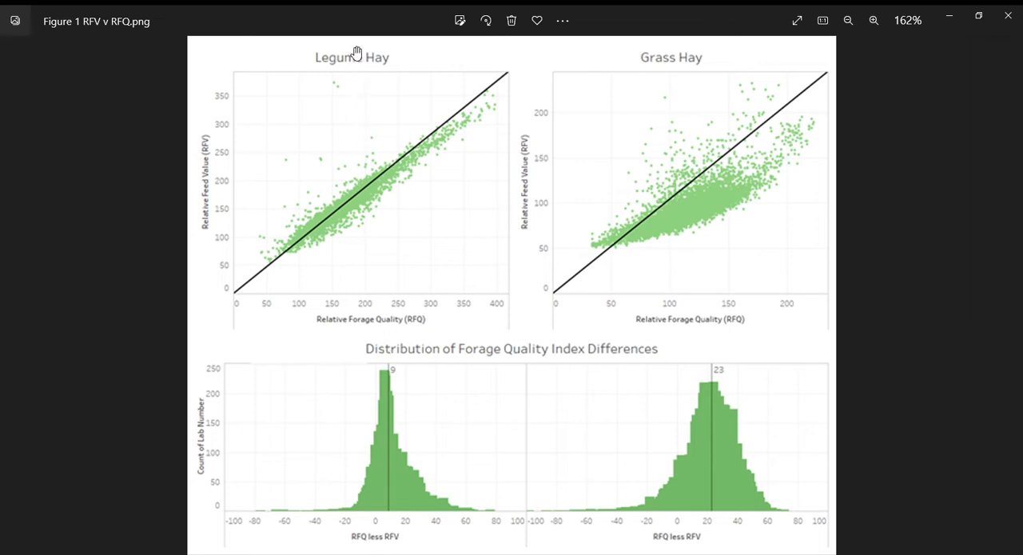
pyautogui.moveTo(363, 430)
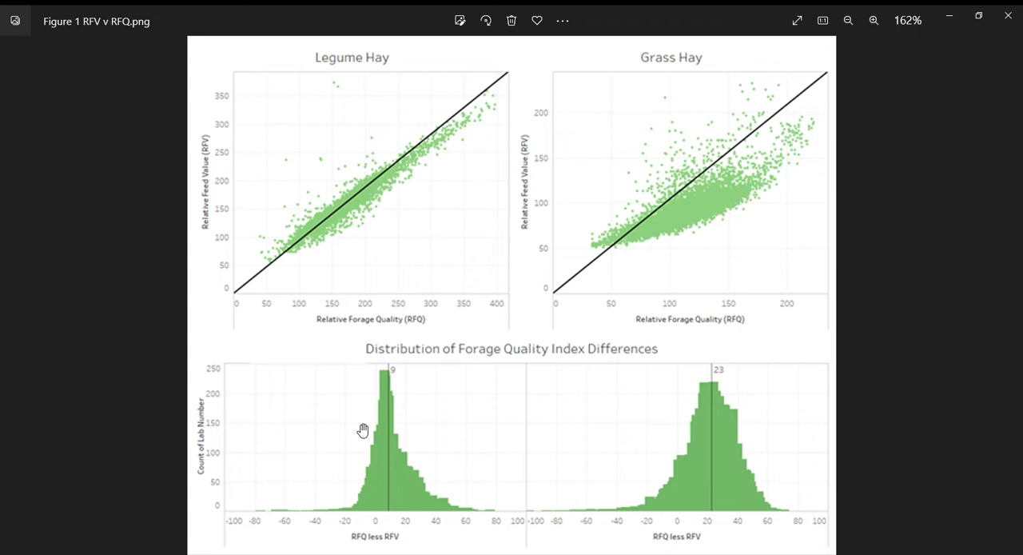
pyautogui.moveTo(486, 56)
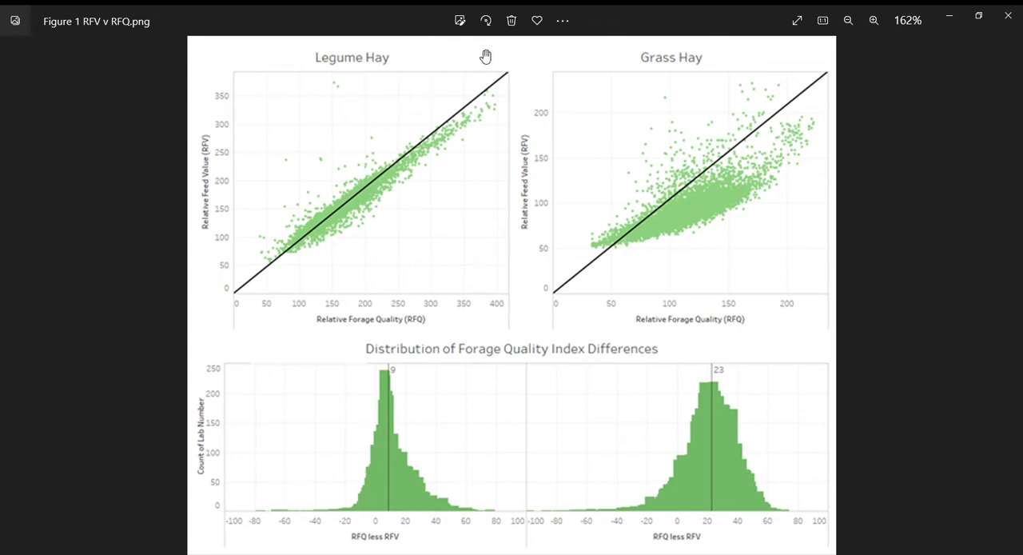
pyautogui.moveTo(674, 480)
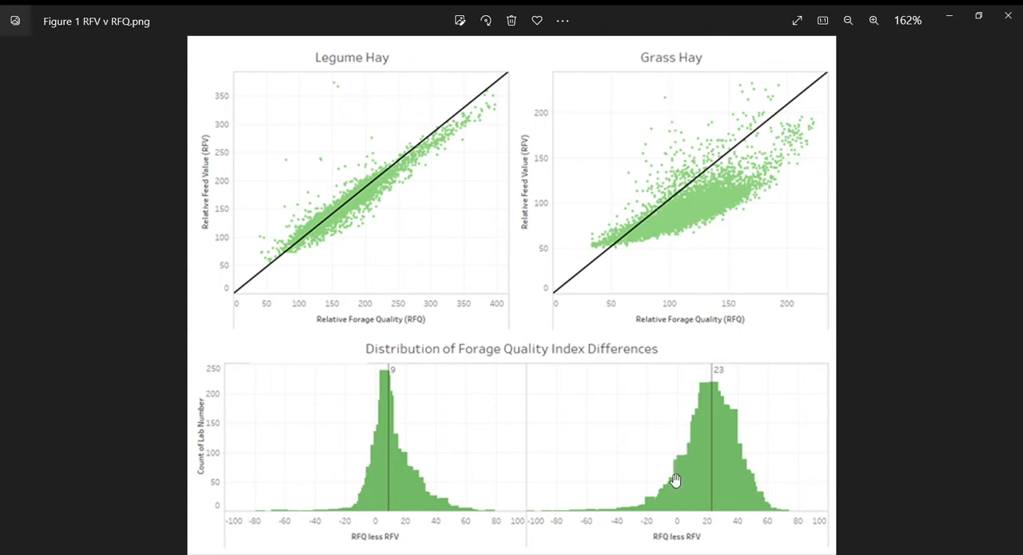
pyautogui.moveTo(688, 60)
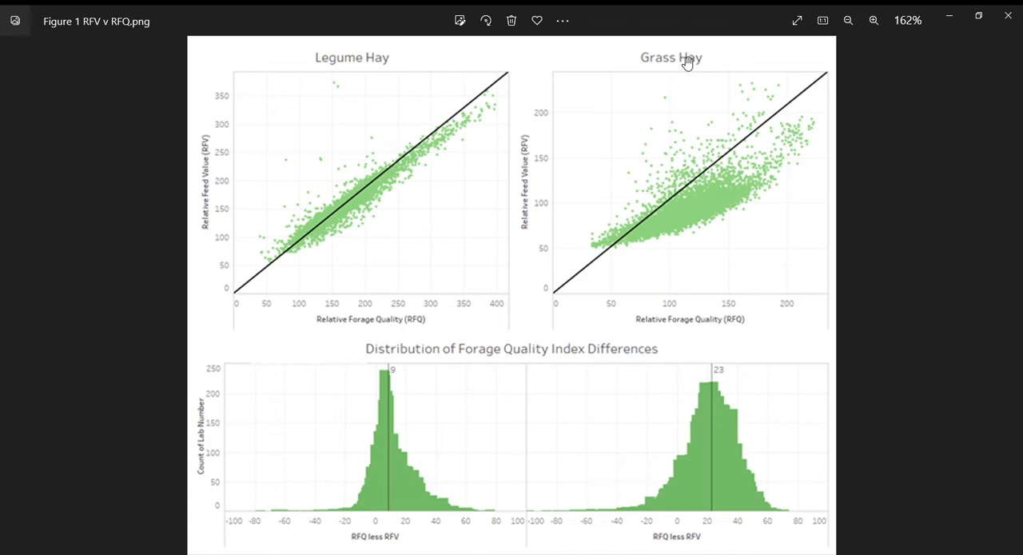
pyautogui.moveTo(210, 163)
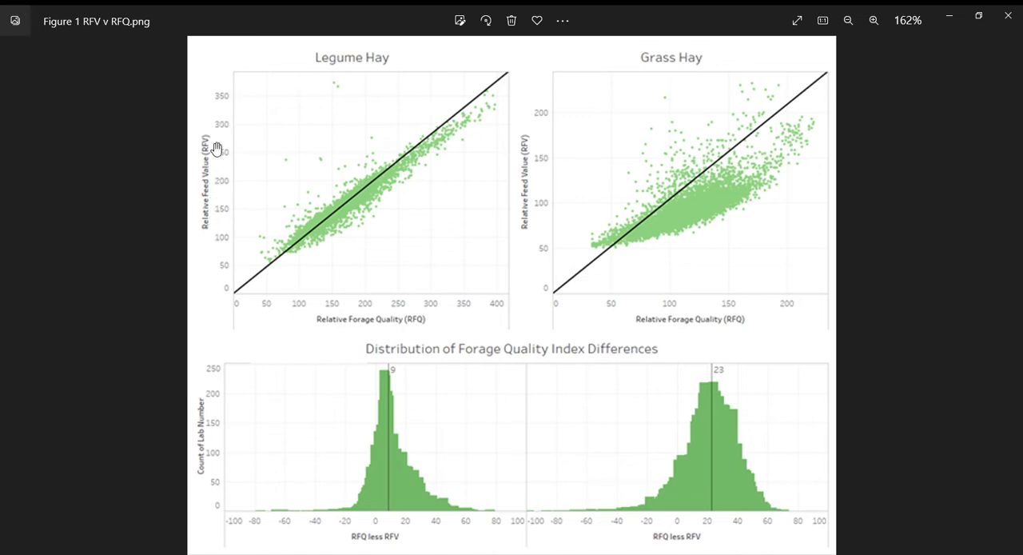
pyautogui.moveTo(646, 180)
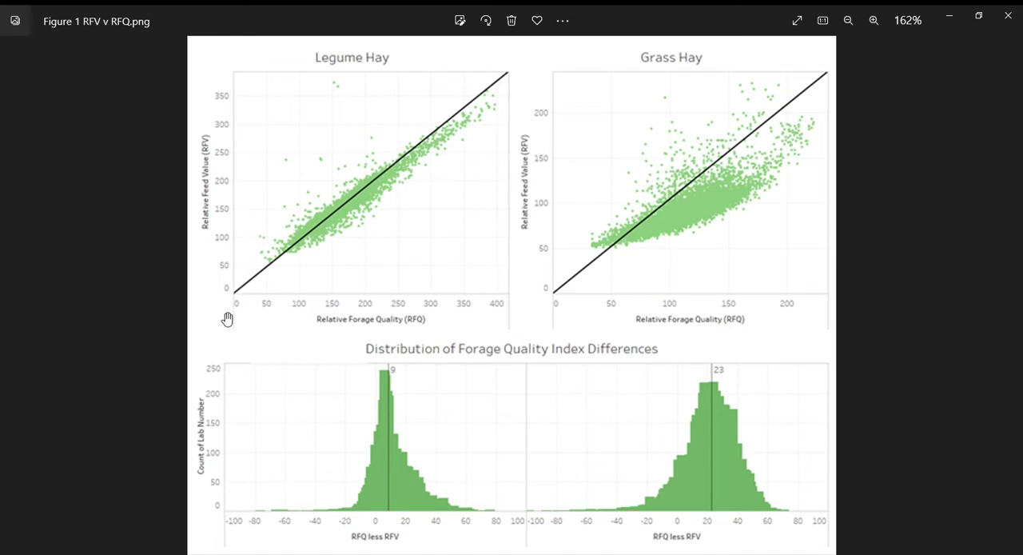
pyautogui.moveTo(434, 334)
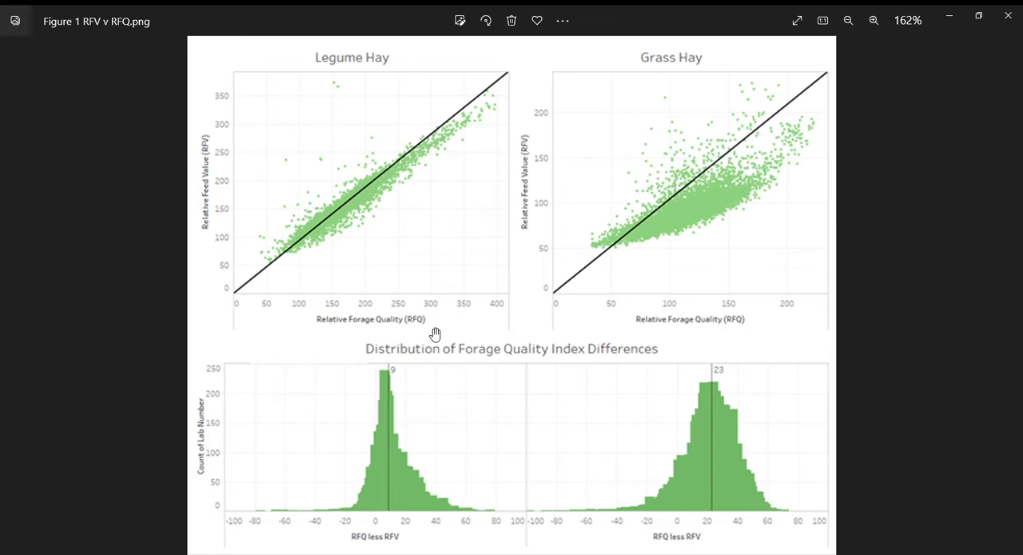
pyautogui.moveTo(333, 314)
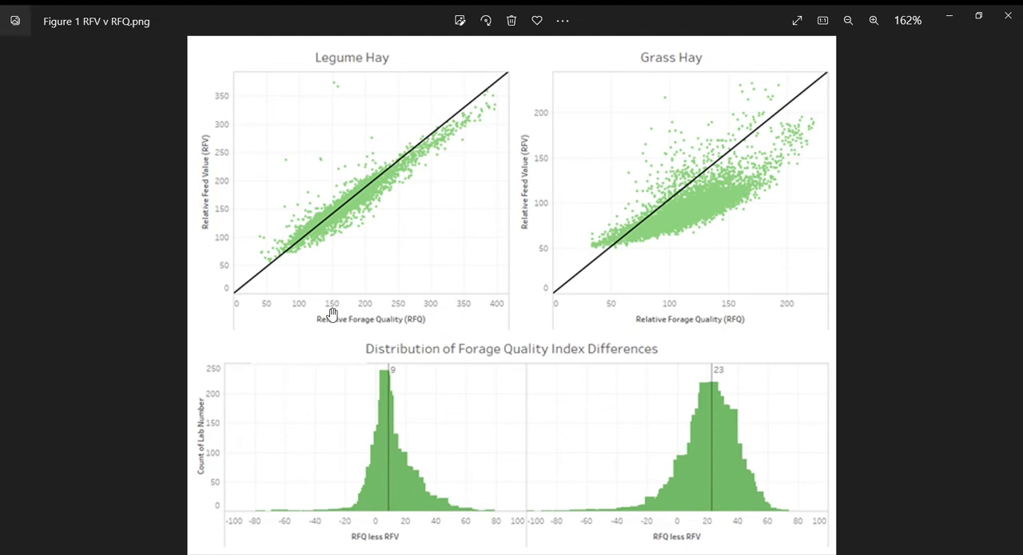
pyautogui.moveTo(243, 297)
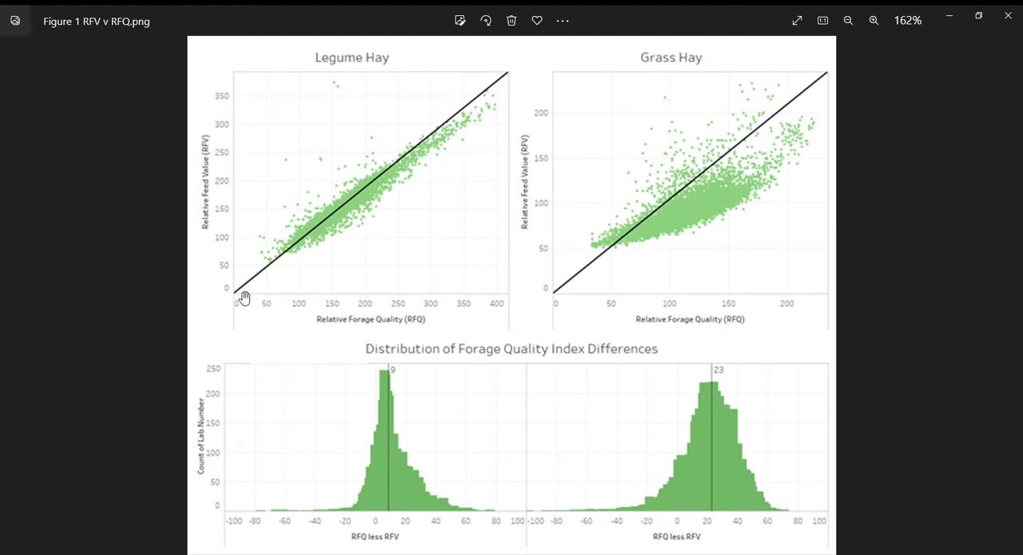
pyautogui.moveTo(515, 84)
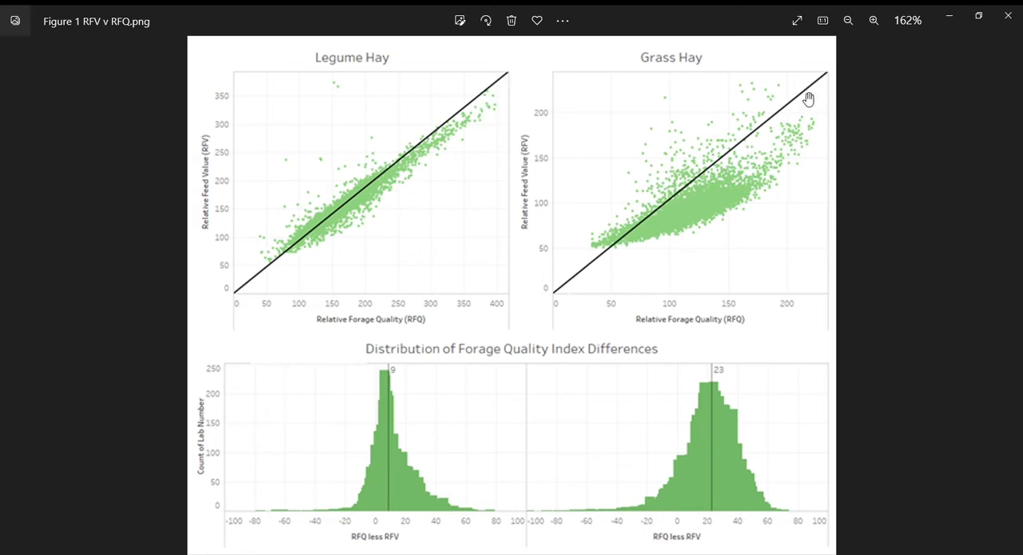
pyautogui.moveTo(297, 250)
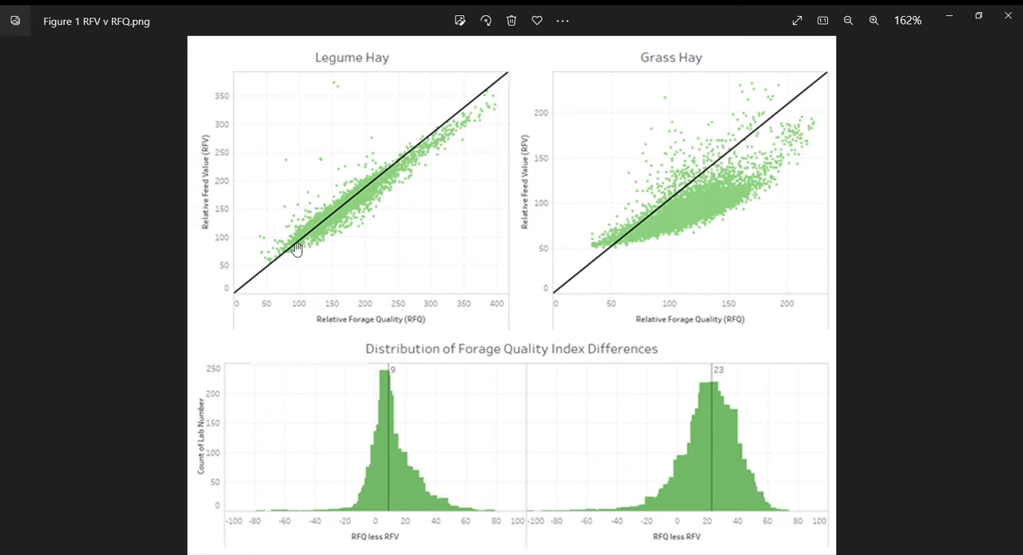
pyautogui.moveTo(473, 115)
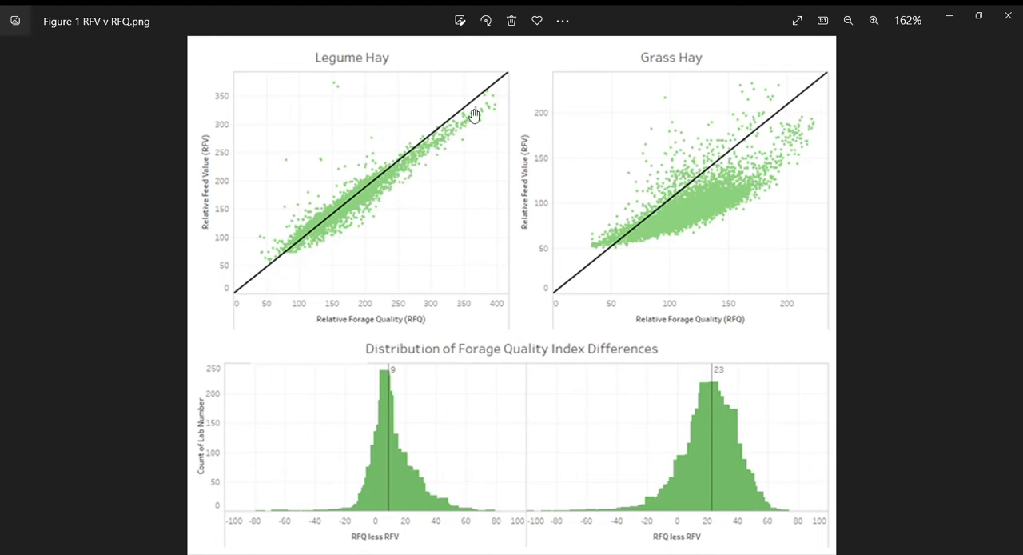
pyautogui.moveTo(392, 189)
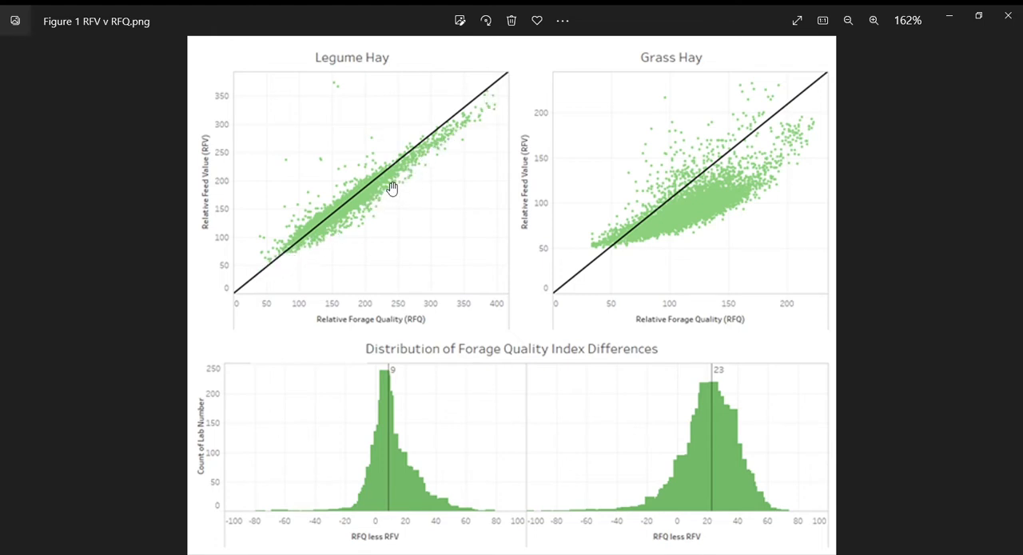
pyautogui.moveTo(612, 256)
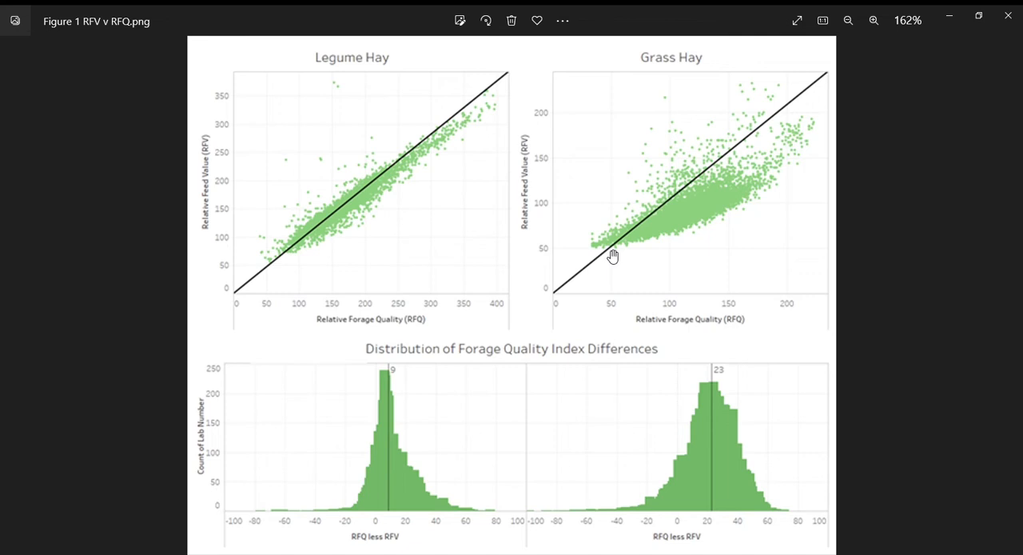
pyautogui.moveTo(793, 163)
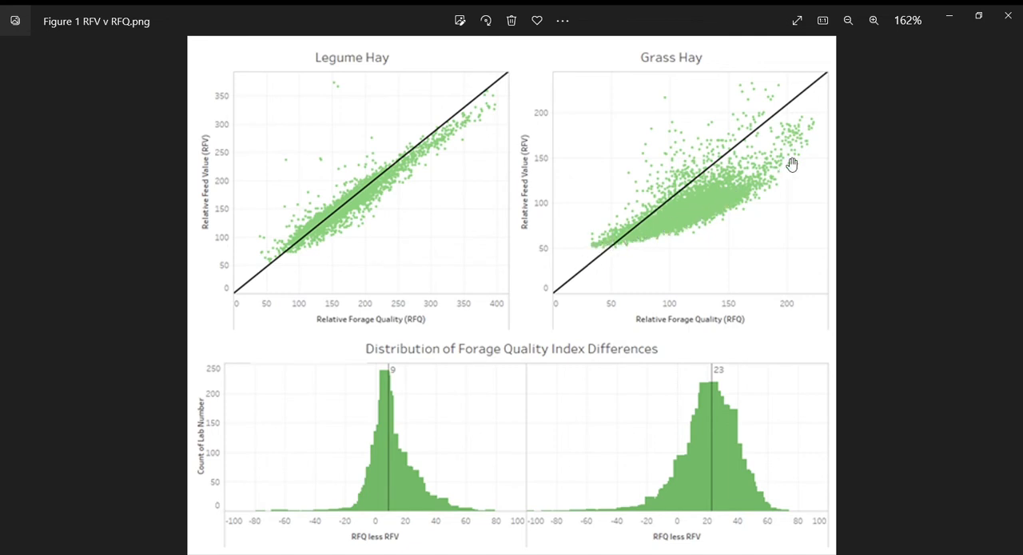
pyautogui.moveTo(799, 166)
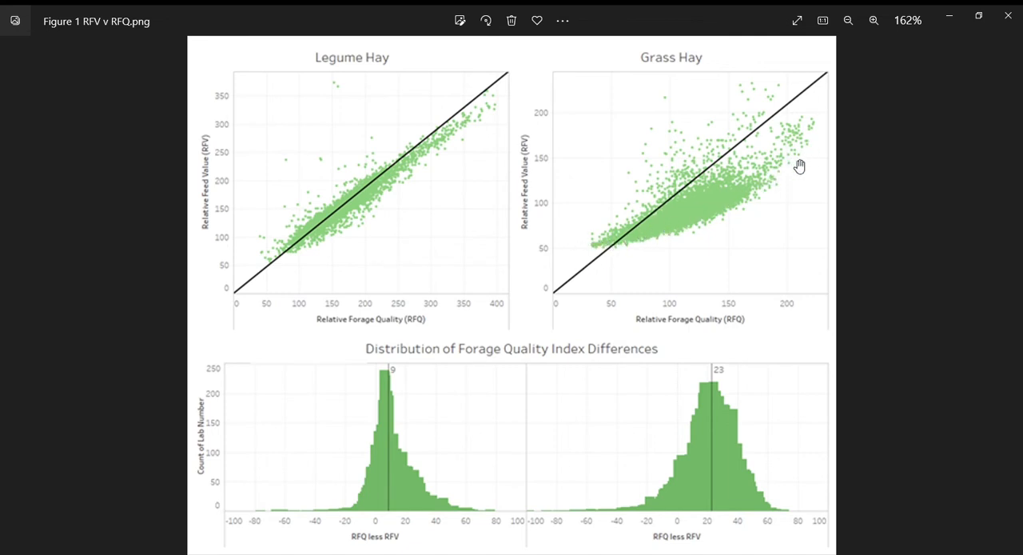
pyautogui.moveTo(790, 284)
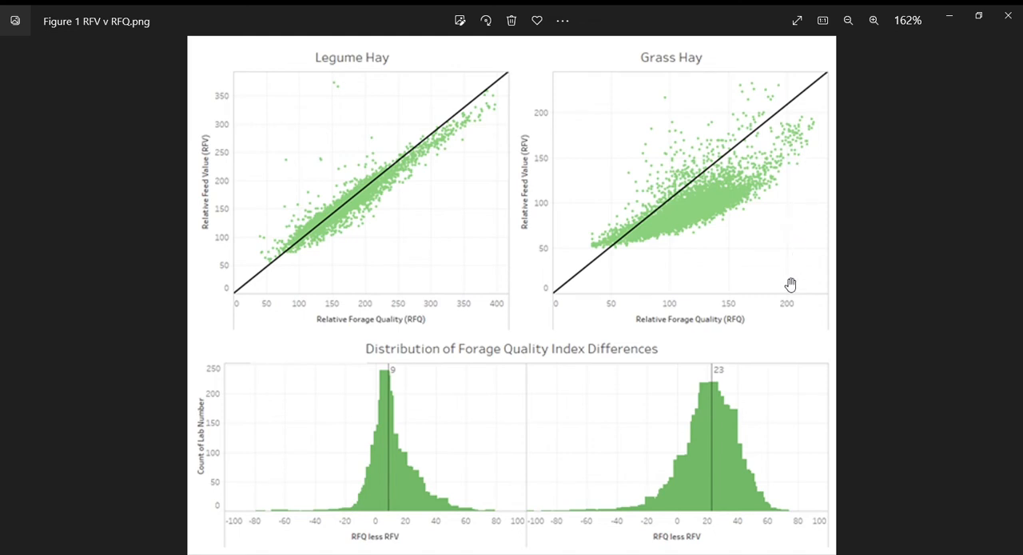
pyautogui.moveTo(604, 333)
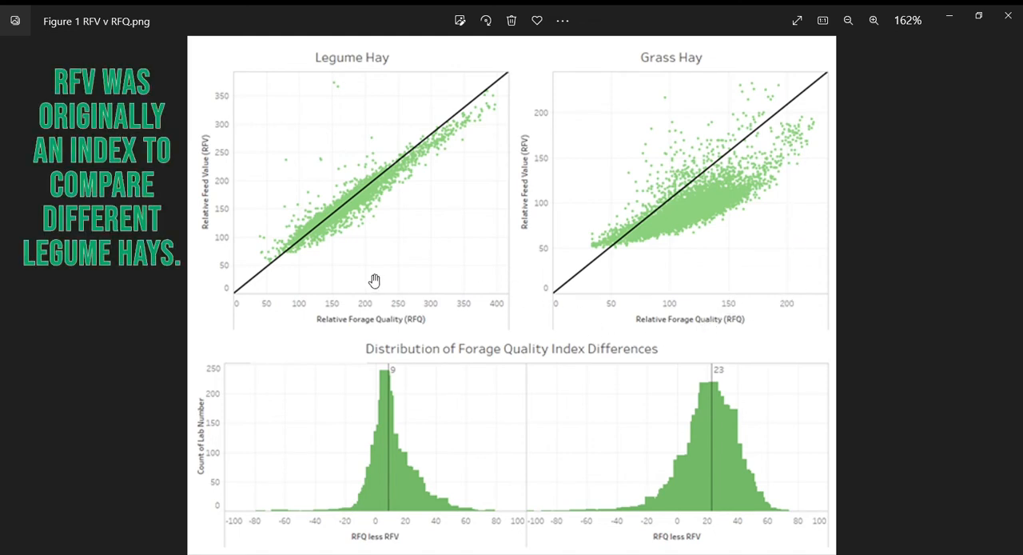
pyautogui.moveTo(365, 282)
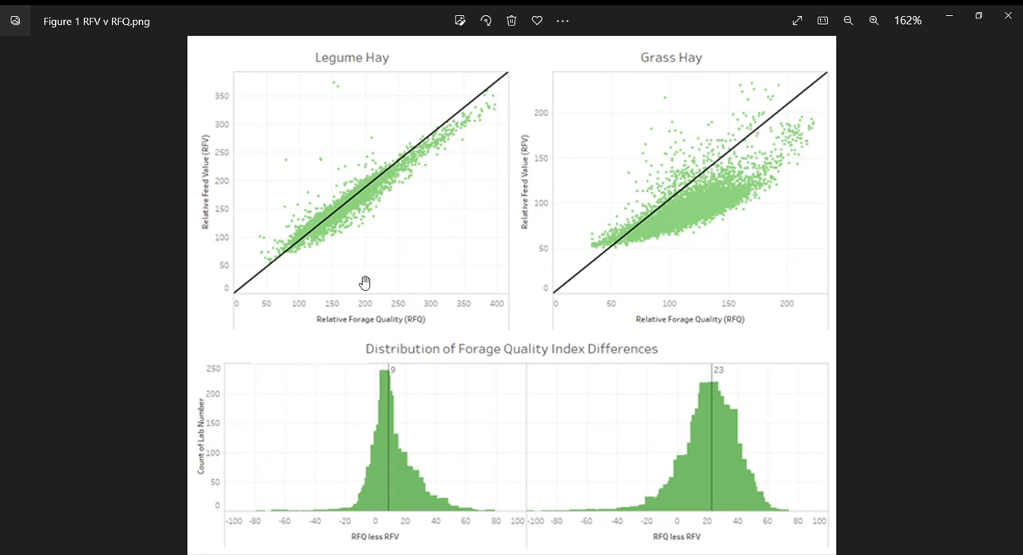
pyautogui.moveTo(713, 304)
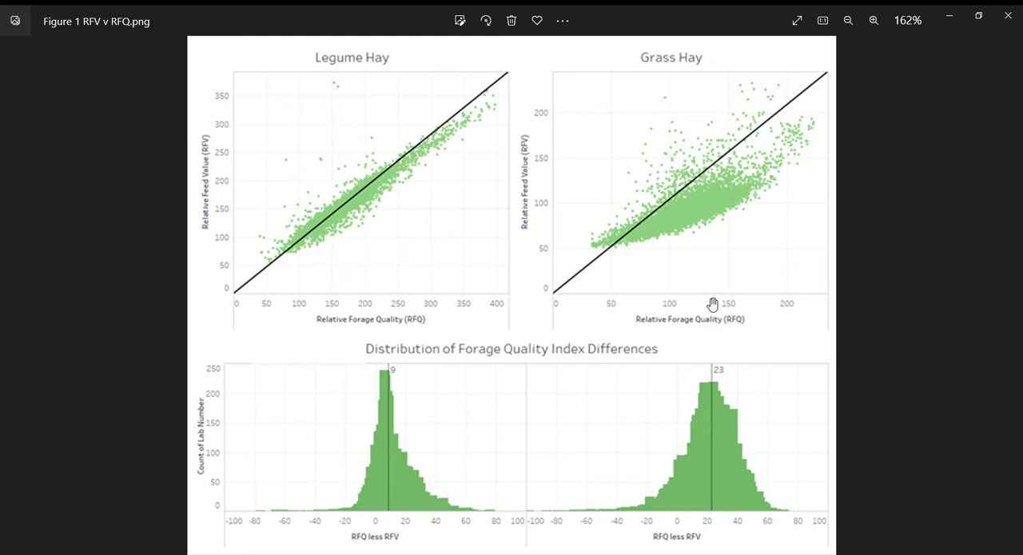
pyautogui.moveTo(591, 257)
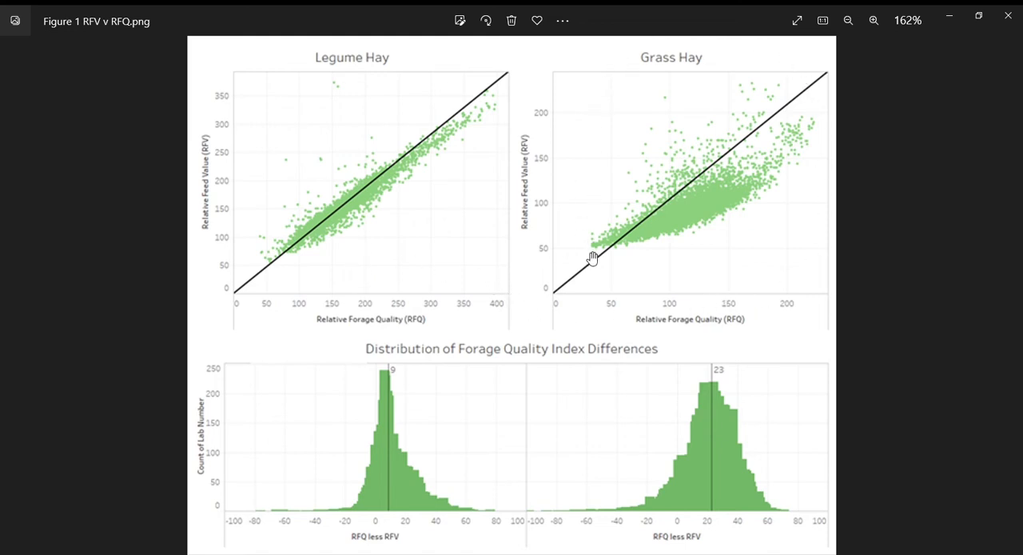
pyautogui.moveTo(608, 310)
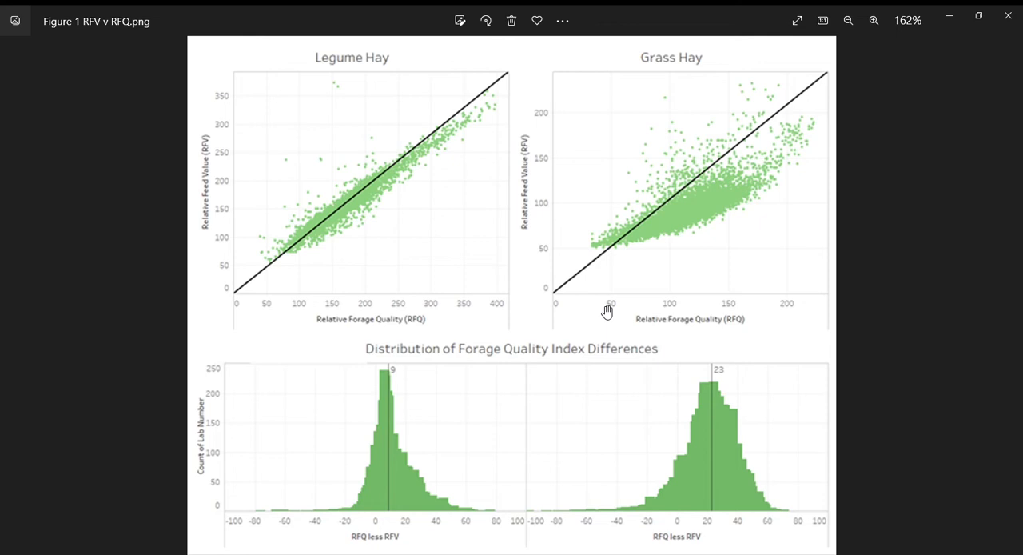
pyautogui.moveTo(569, 176)
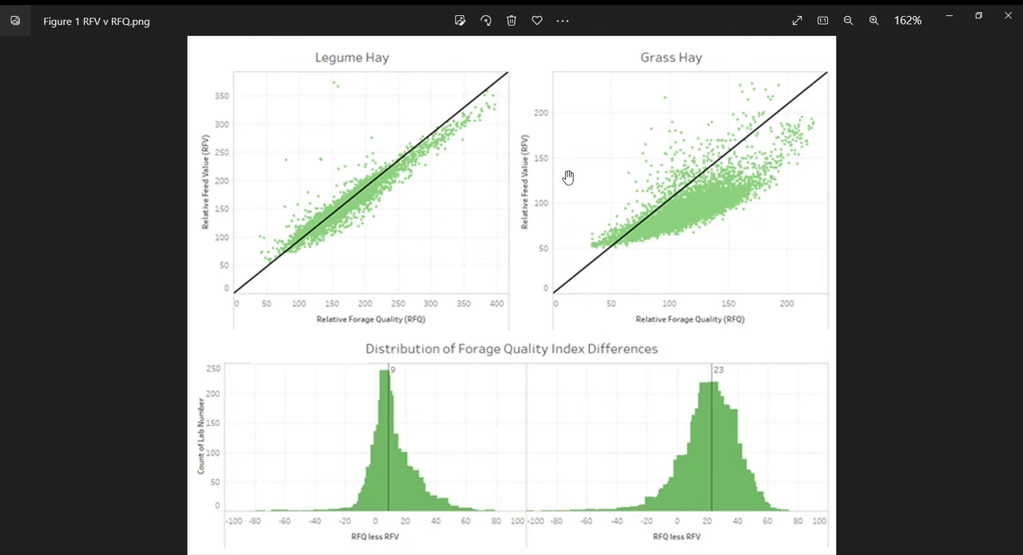
pyautogui.moveTo(687, 291)
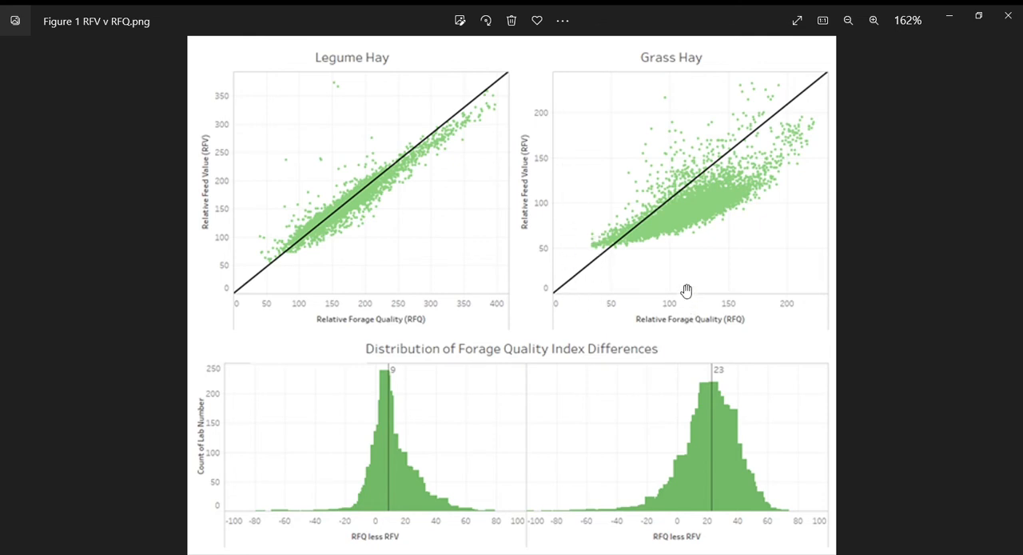
pyautogui.moveTo(673, 208)
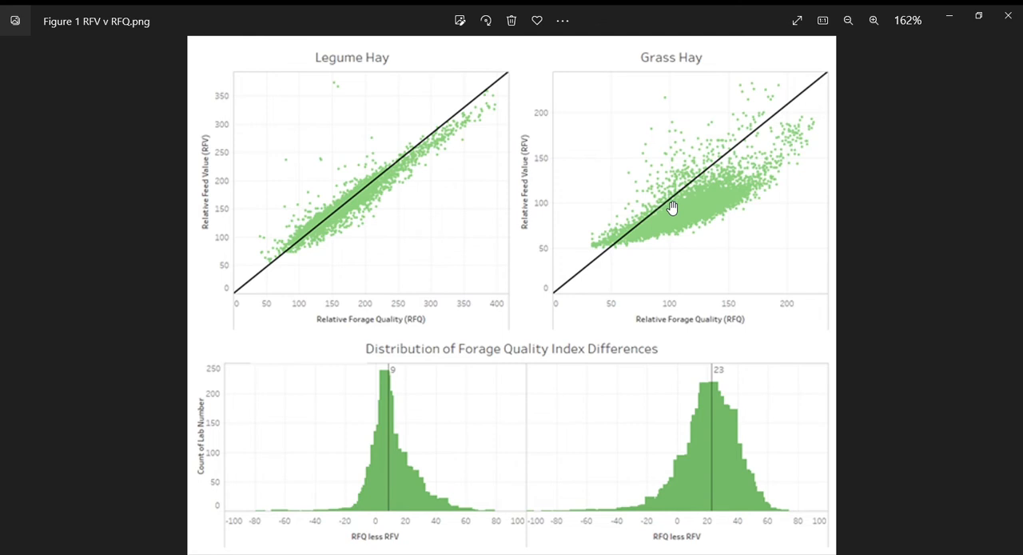
pyautogui.moveTo(676, 224)
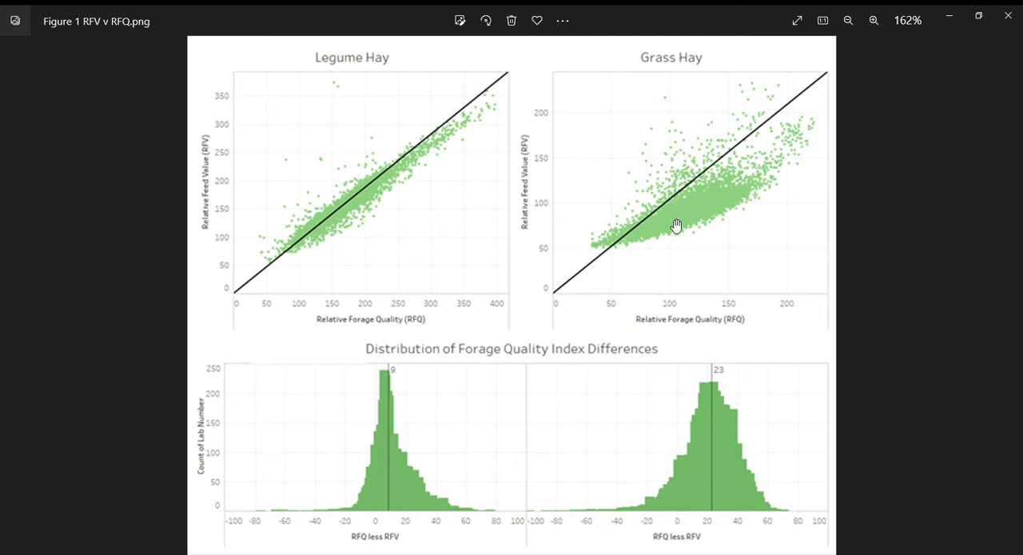
pyautogui.moveTo(676, 230)
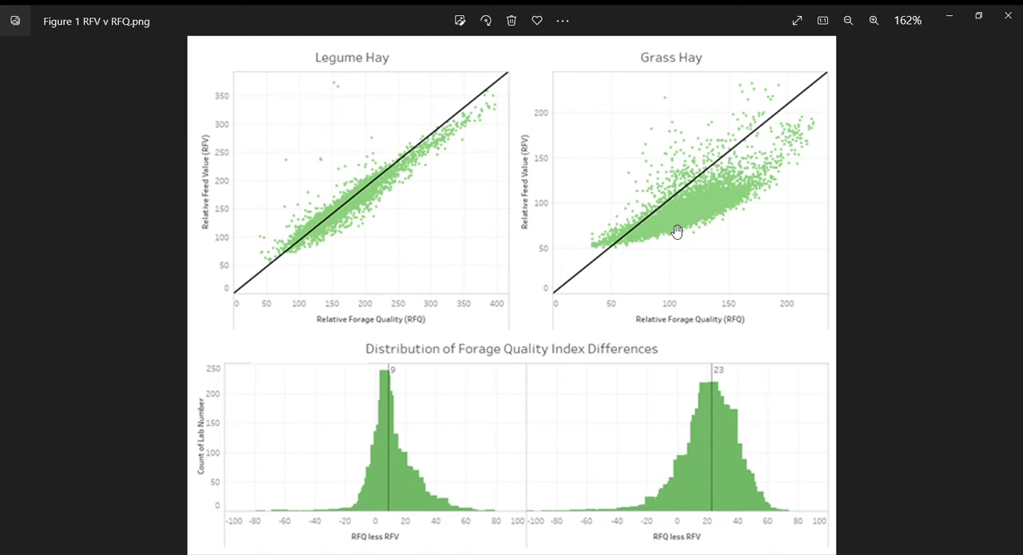
pyautogui.moveTo(608, 246)
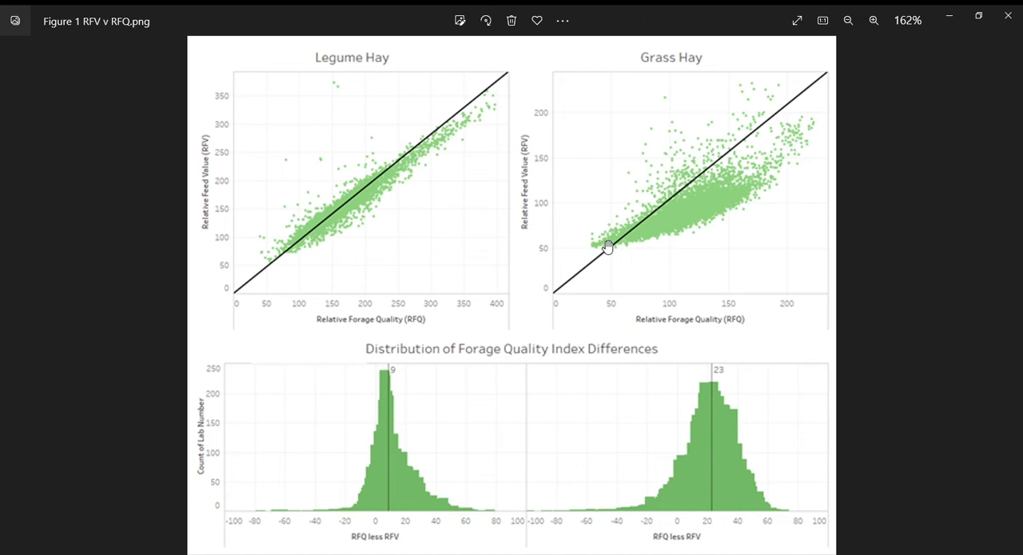
pyautogui.moveTo(815, 140)
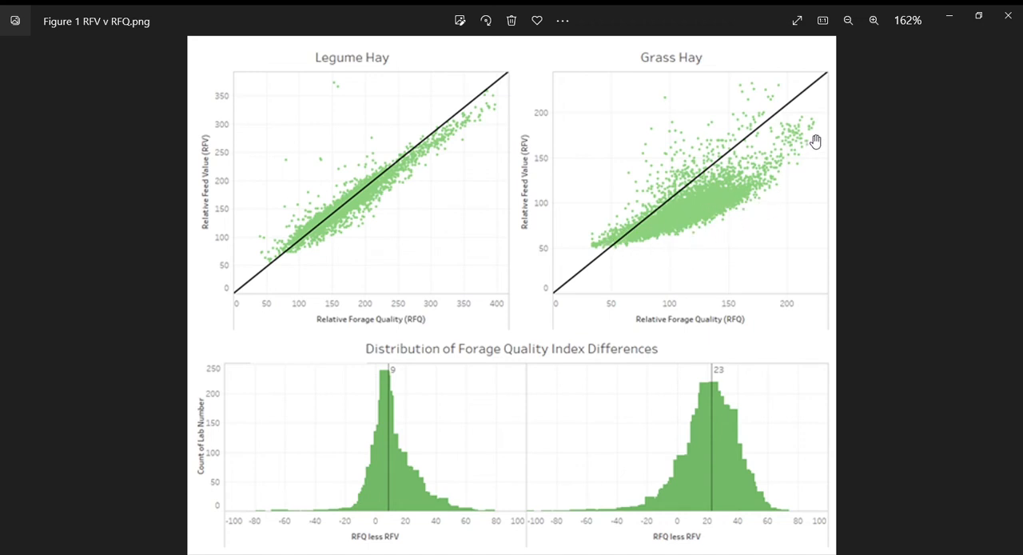
pyautogui.moveTo(736, 230)
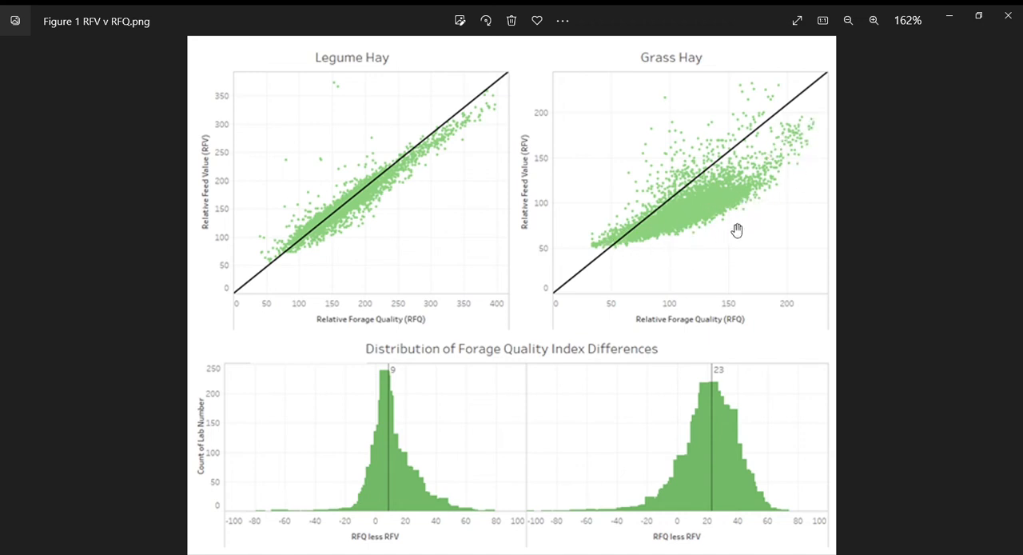
pyautogui.moveTo(807, 104)
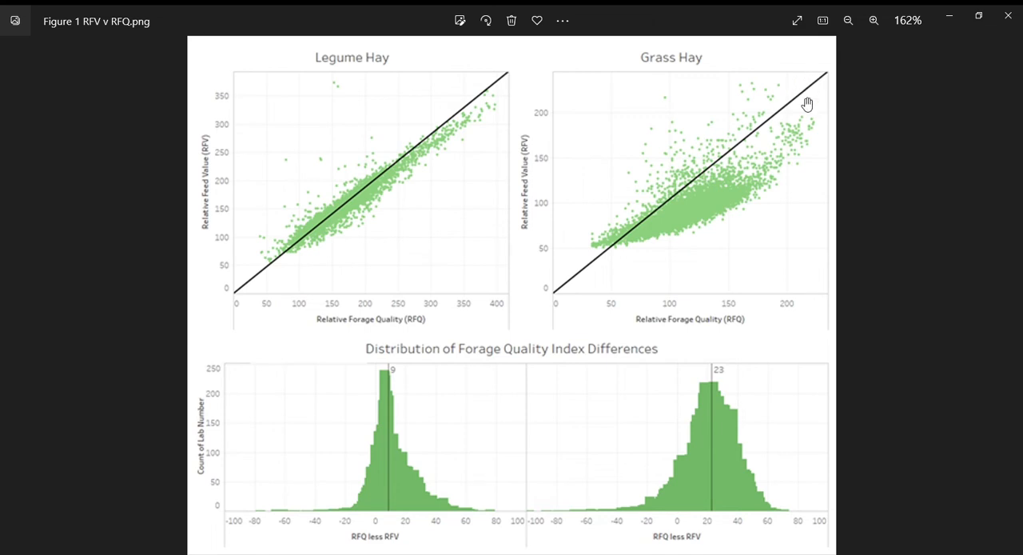
pyautogui.moveTo(719, 253)
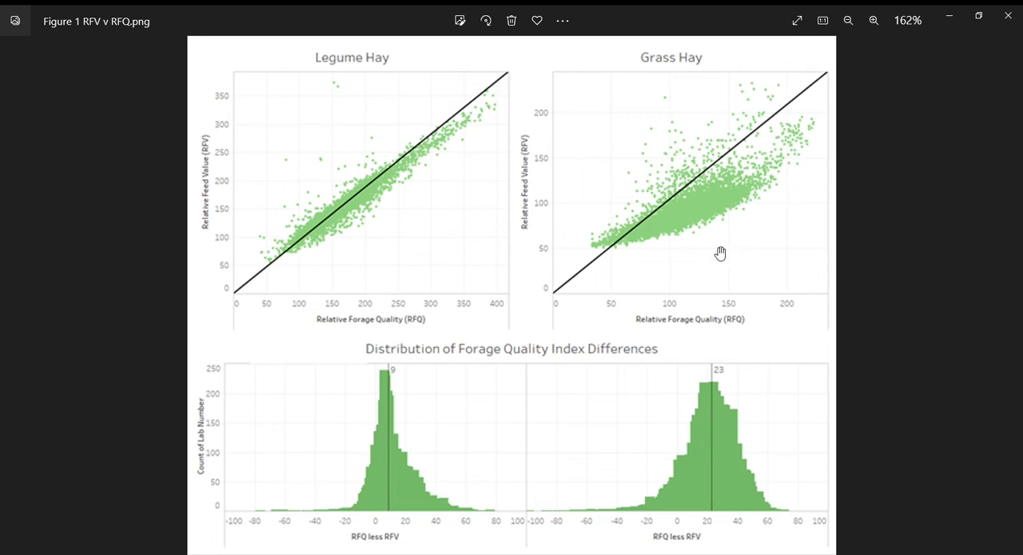
pyautogui.moveTo(649, 264)
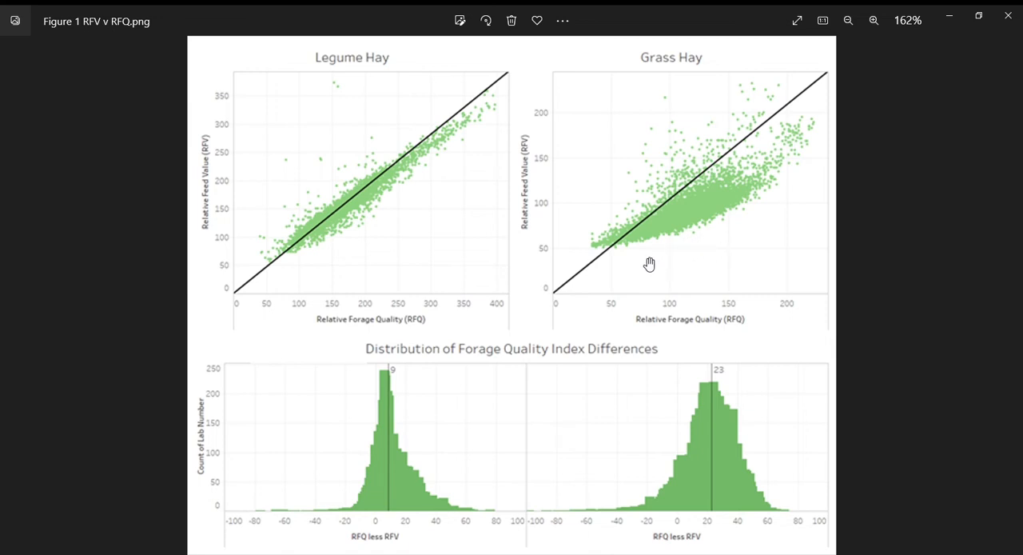
pyautogui.moveTo(645, 278)
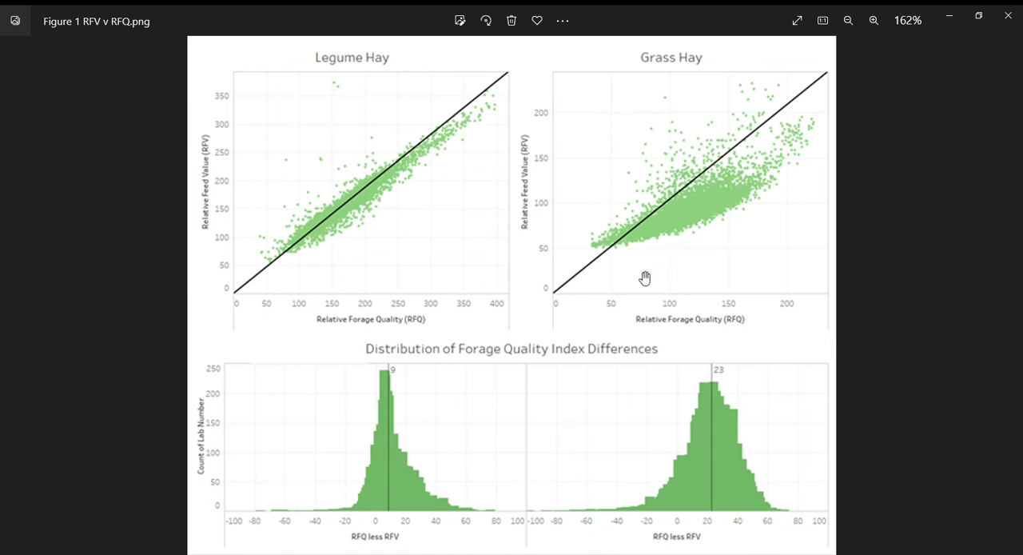
pyautogui.moveTo(649, 285)
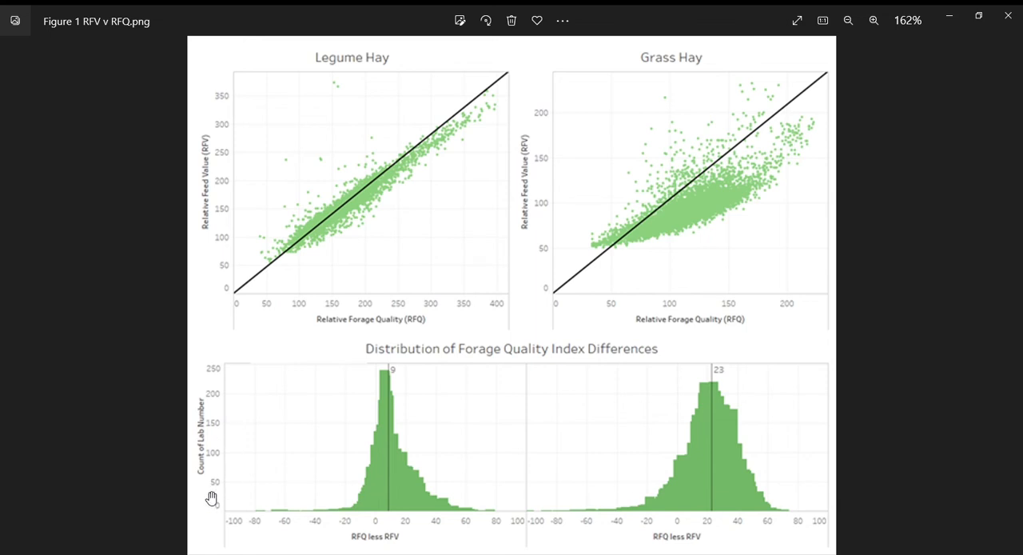
pyautogui.moveTo(214, 489)
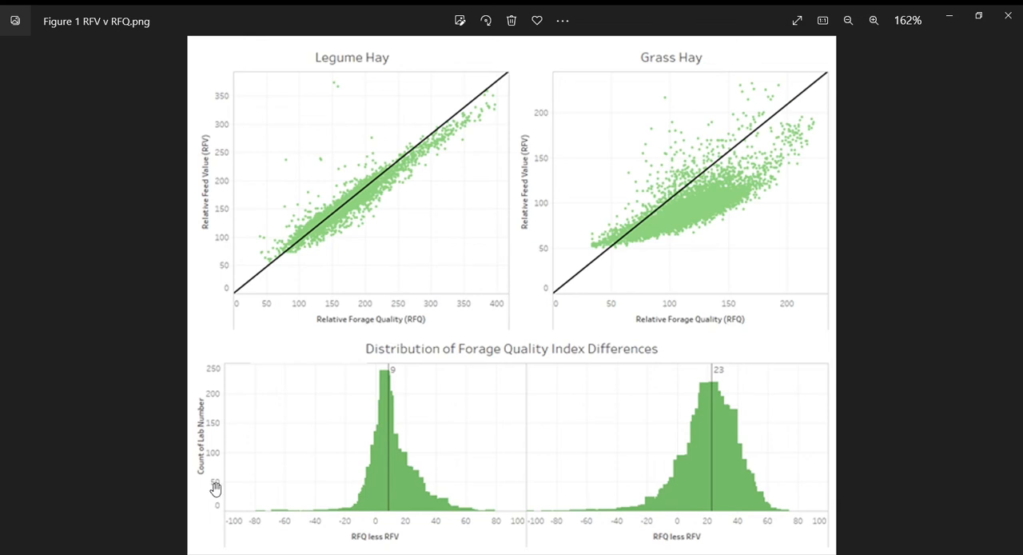
pyautogui.moveTo(287, 489)
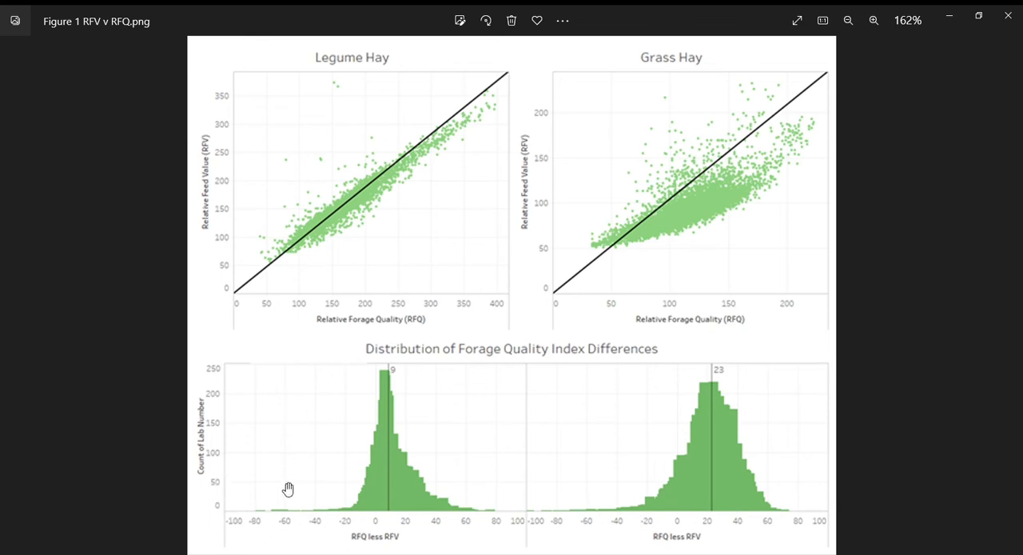
pyautogui.moveTo(675, 547)
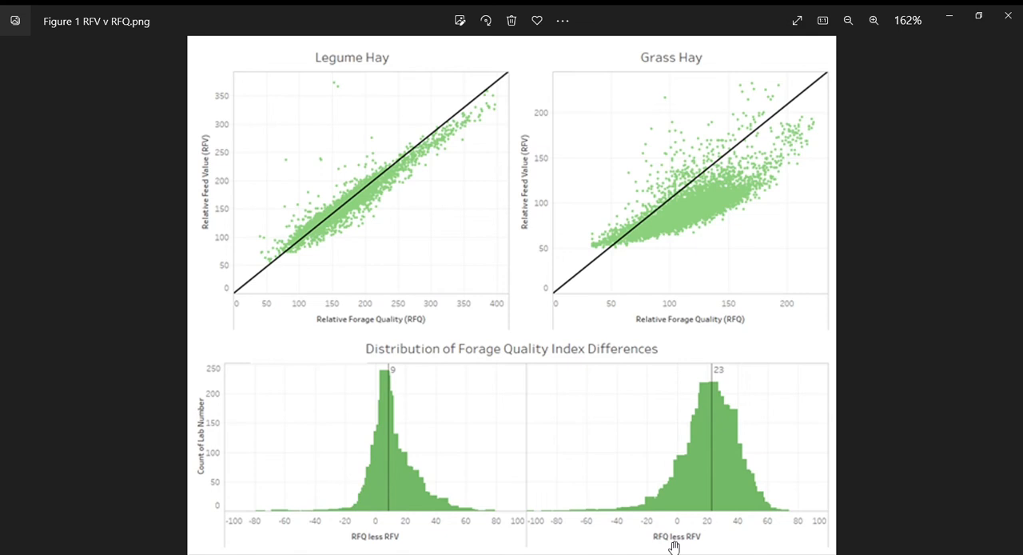
pyautogui.moveTo(217, 525)
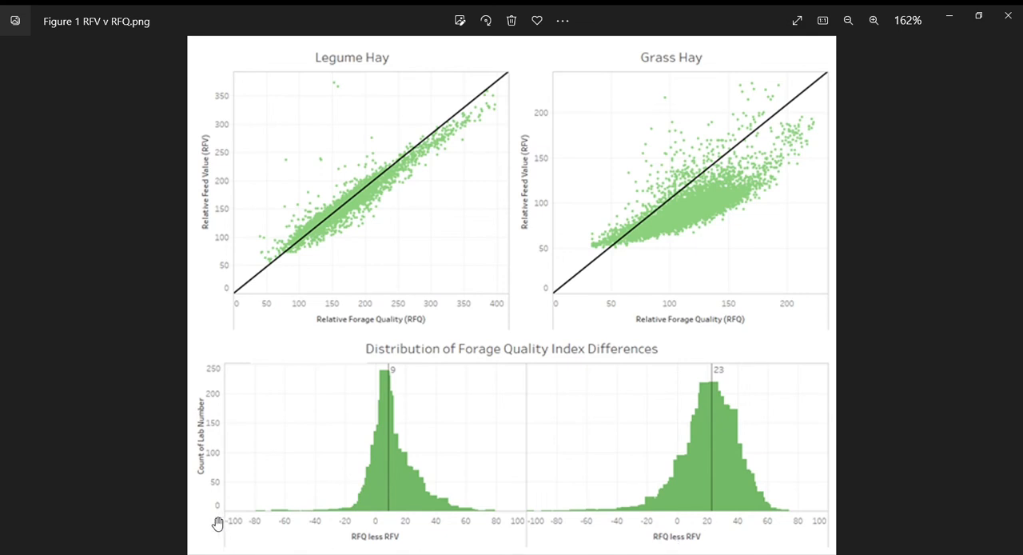
pyautogui.moveTo(211, 384)
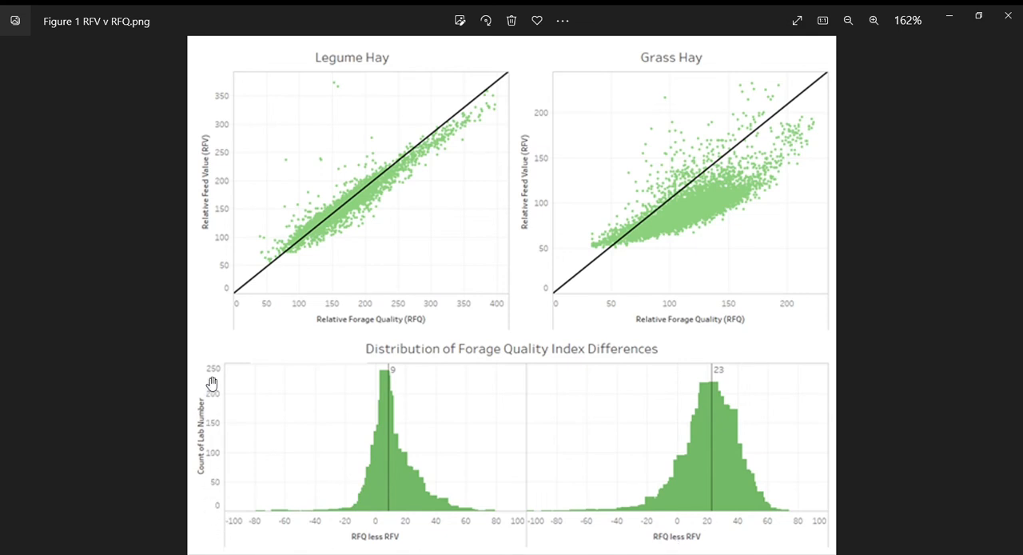
pyautogui.moveTo(256, 534)
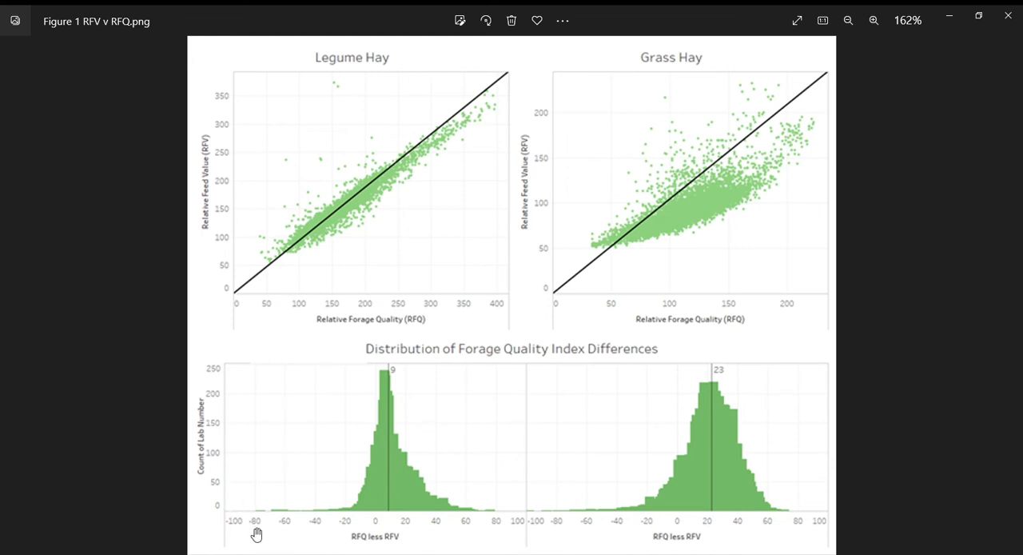
pyautogui.moveTo(365, 542)
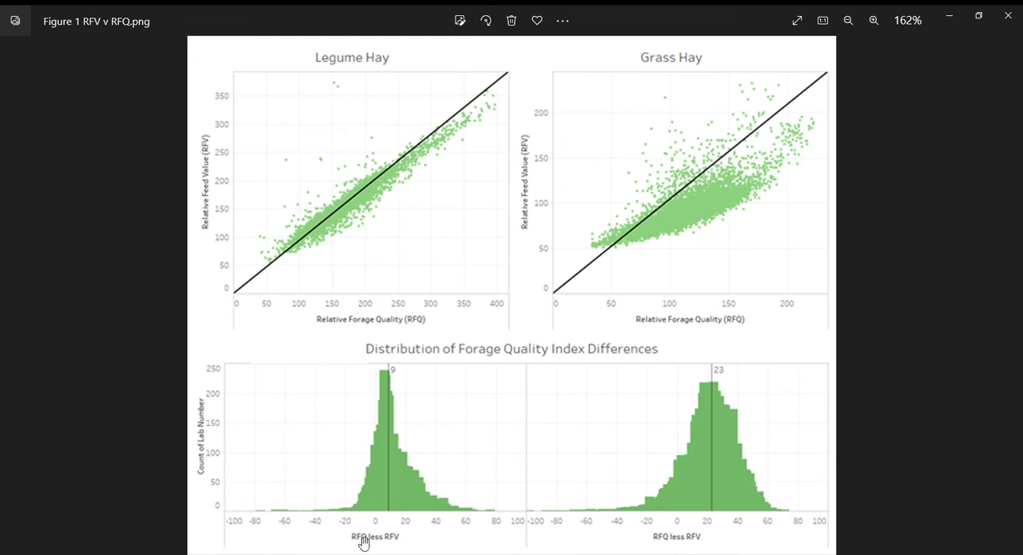
pyautogui.moveTo(361, 550)
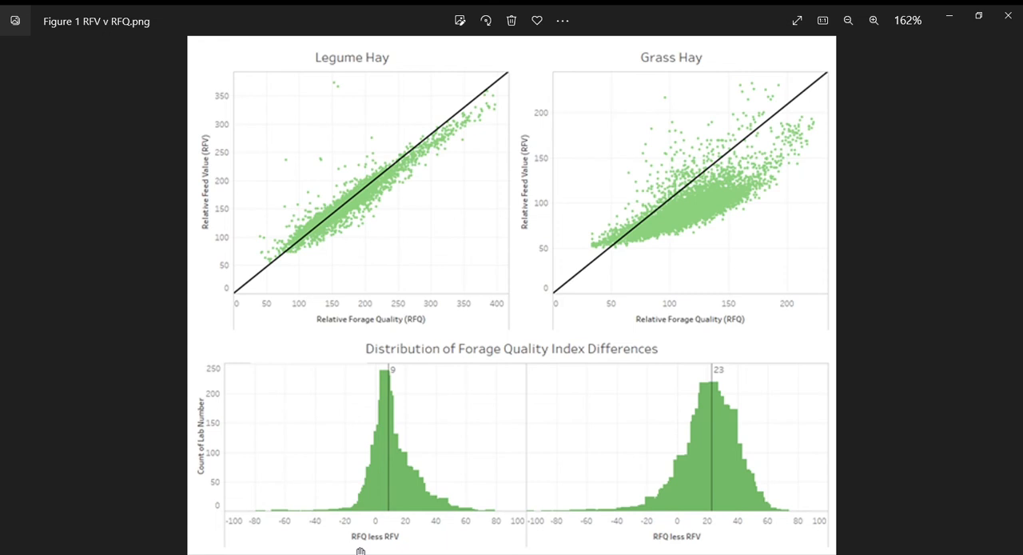
pyautogui.moveTo(349, 502)
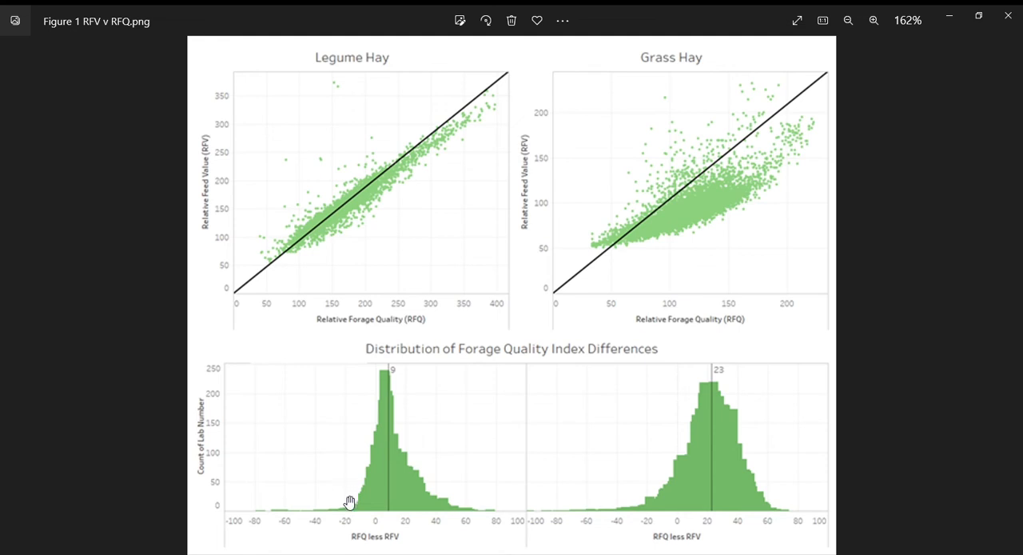
pyautogui.moveTo(482, 502)
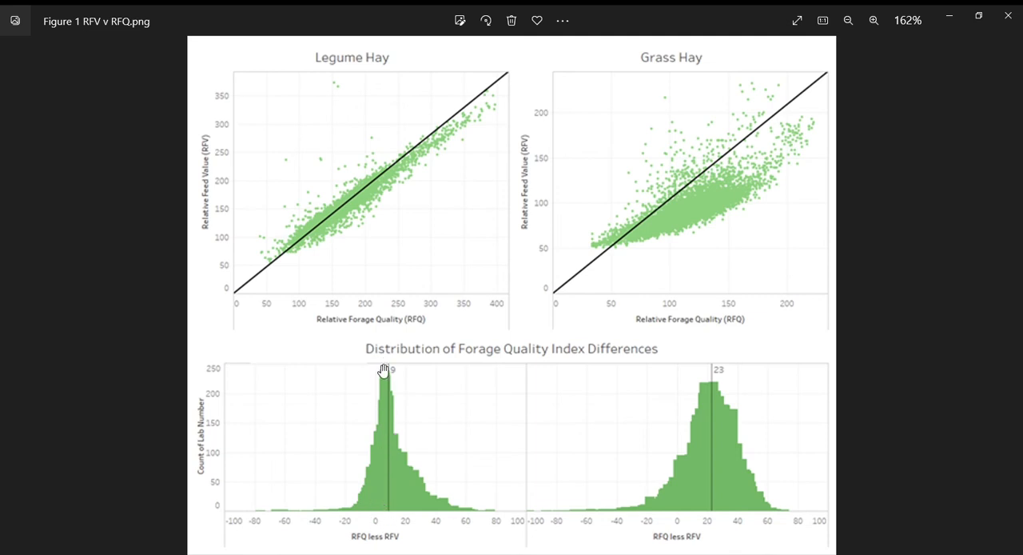
pyautogui.moveTo(374, 519)
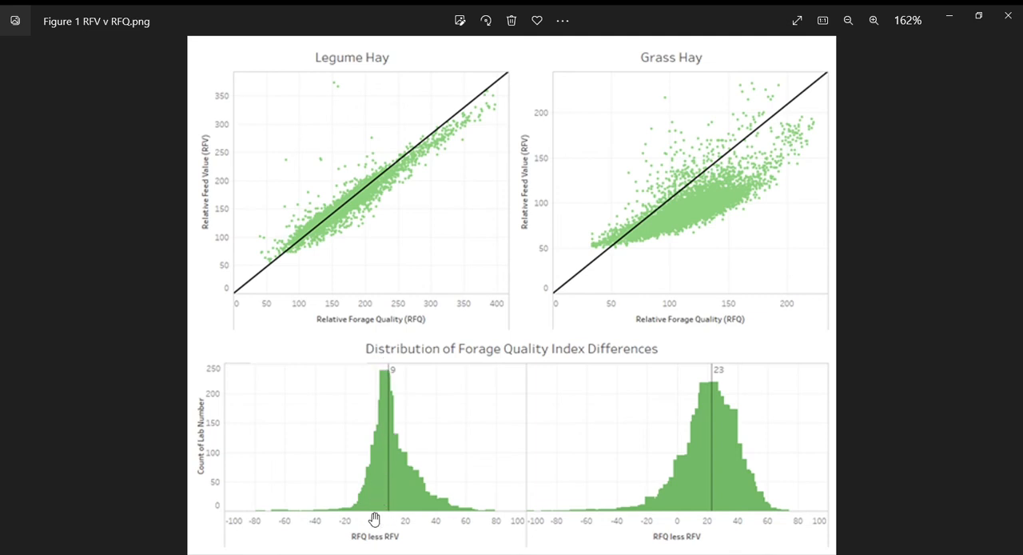
pyautogui.moveTo(467, 514)
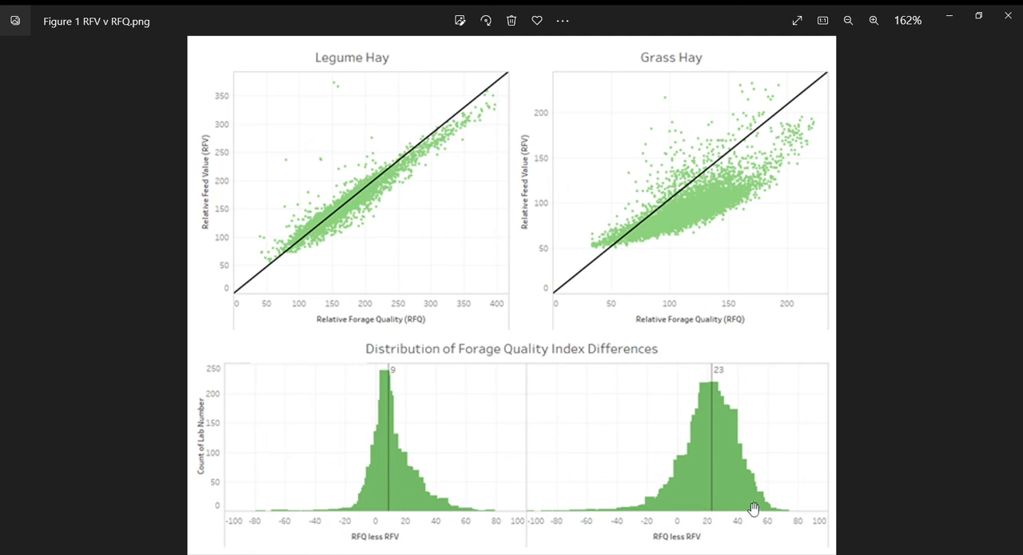
pyautogui.moveTo(608, 436)
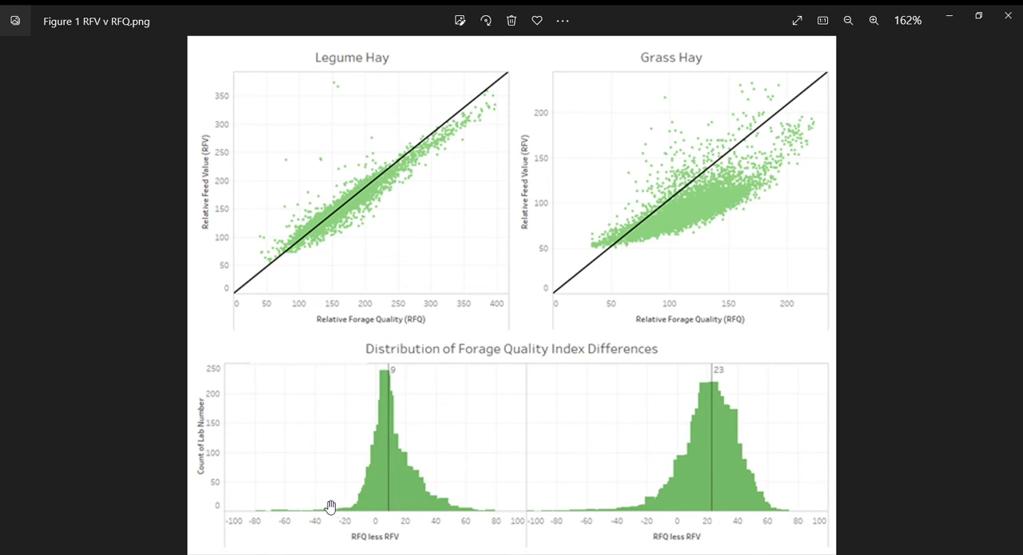
pyautogui.moveTo(462, 518)
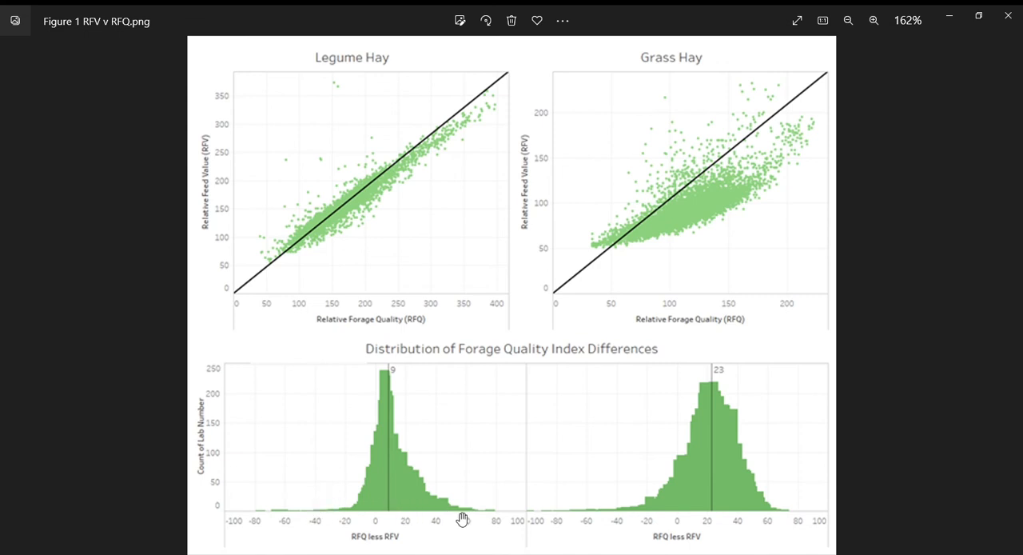
pyautogui.moveTo(400, 381)
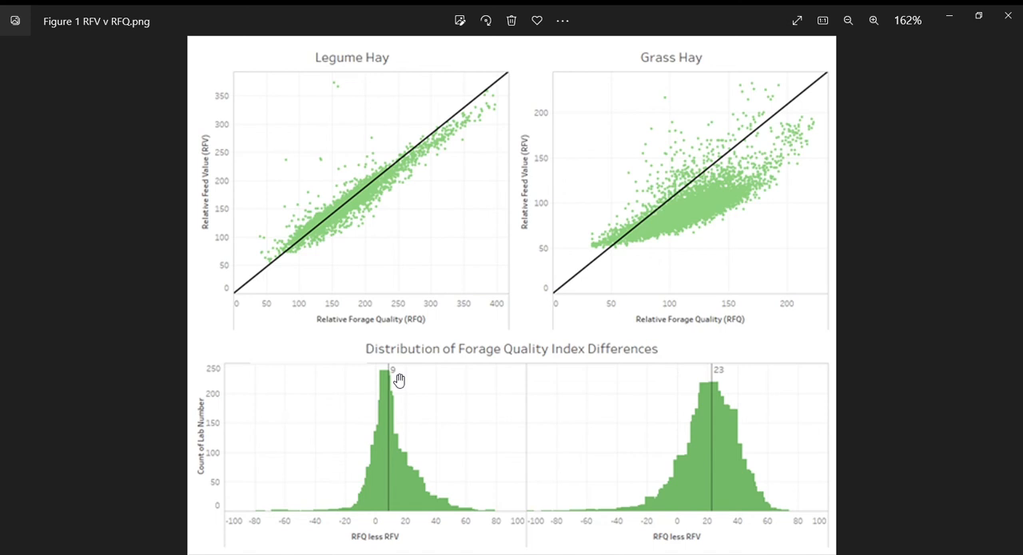
pyautogui.moveTo(402, 371)
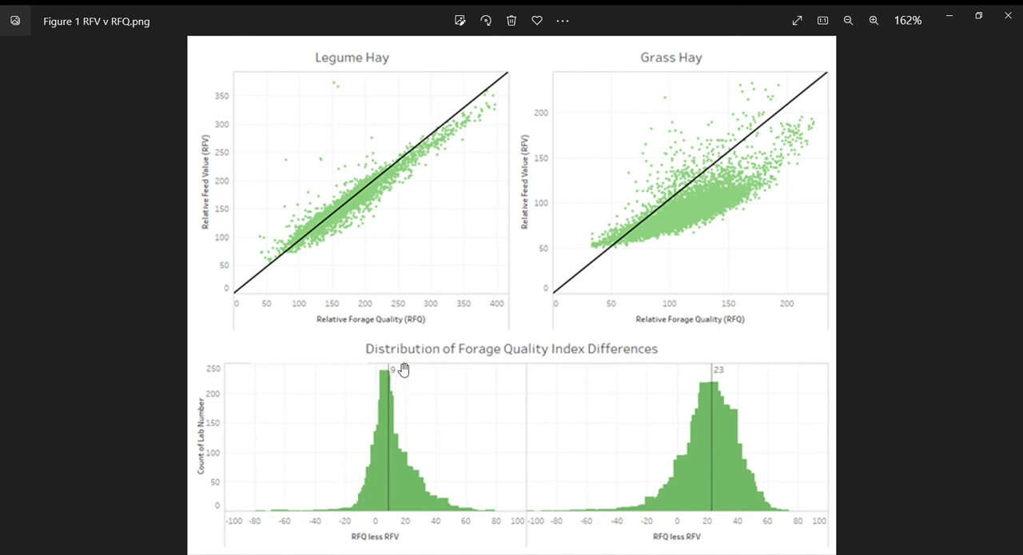
pyautogui.moveTo(399, 385)
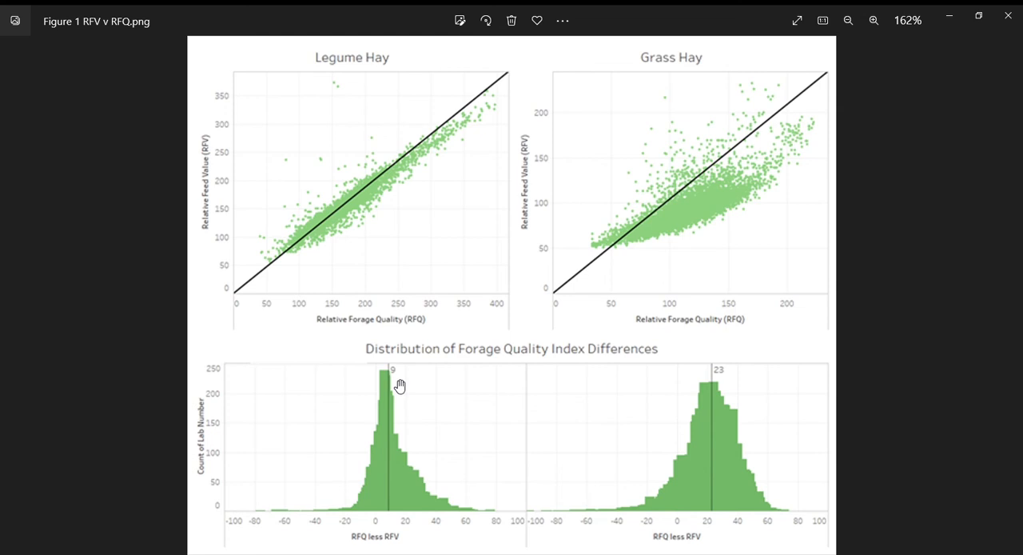
pyautogui.moveTo(400, 451)
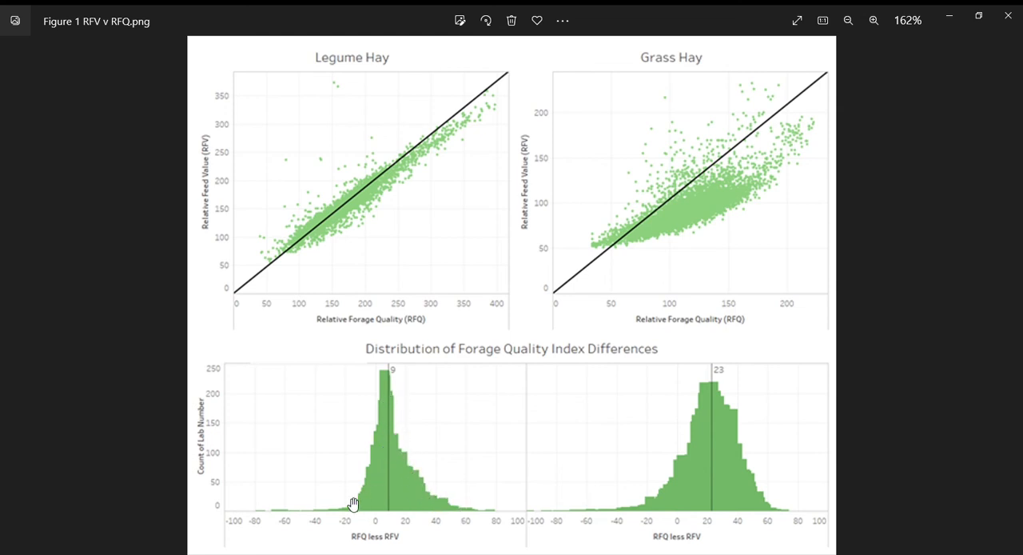
pyautogui.moveTo(371, 515)
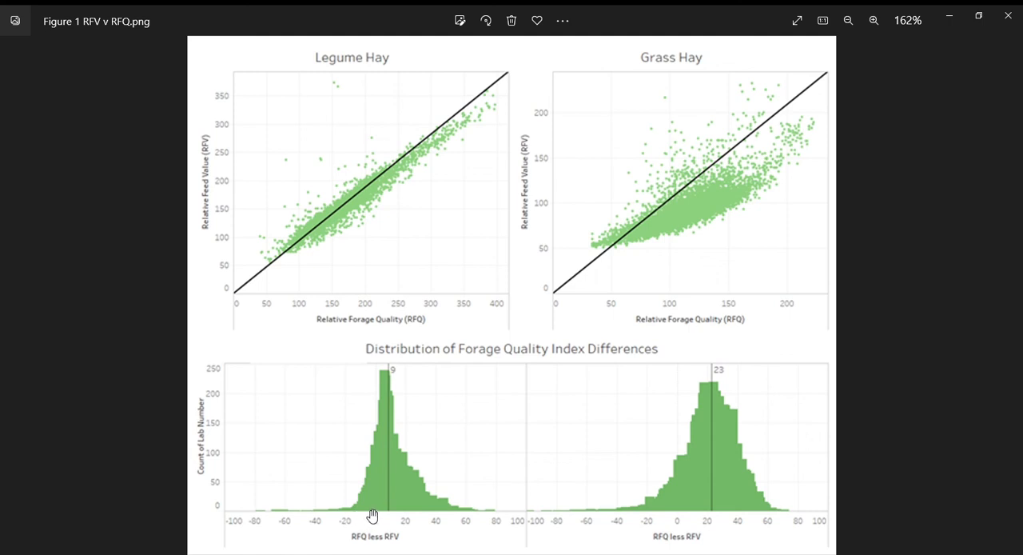
pyautogui.moveTo(441, 528)
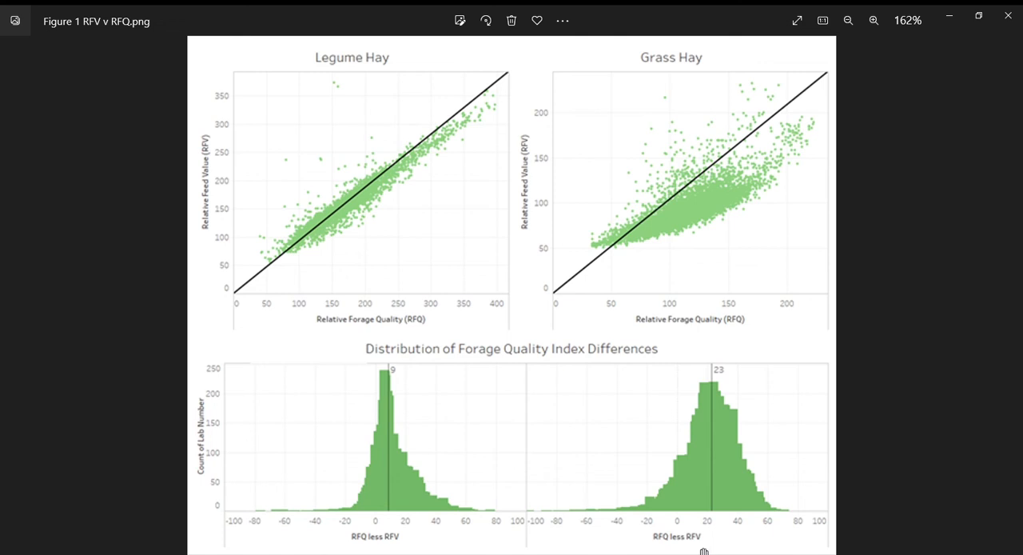
pyautogui.moveTo(742, 398)
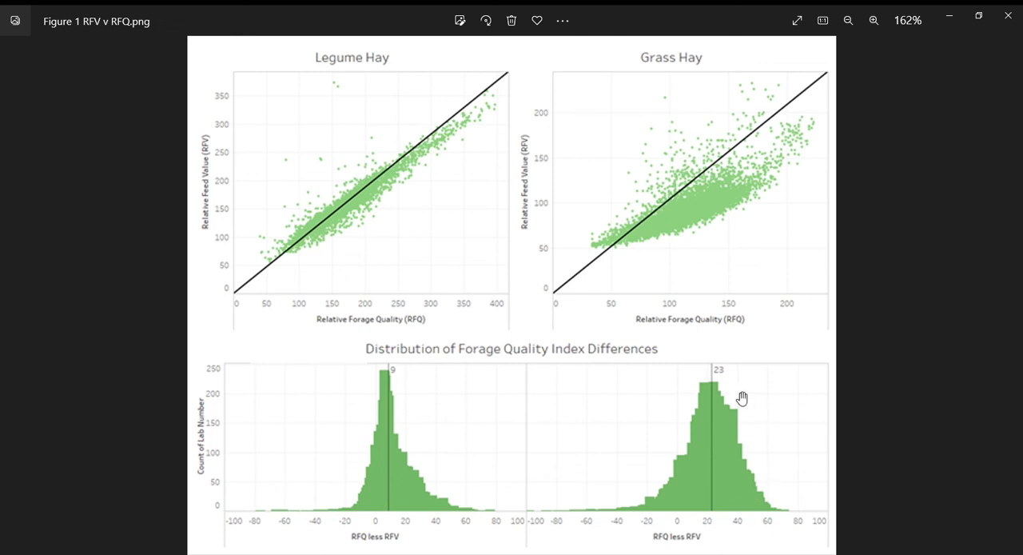
pyautogui.moveTo(726, 361)
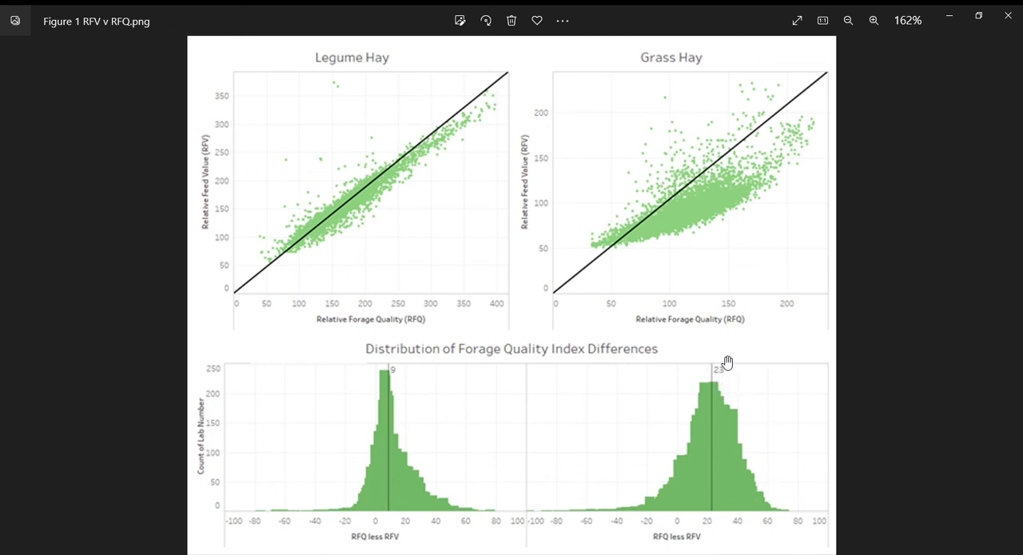
pyautogui.moveTo(725, 390)
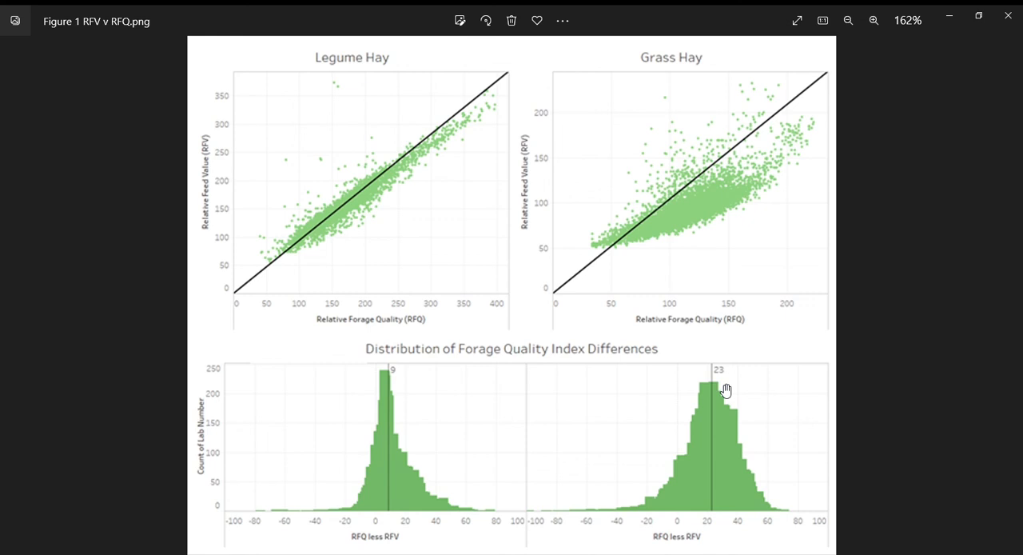
pyautogui.moveTo(729, 384)
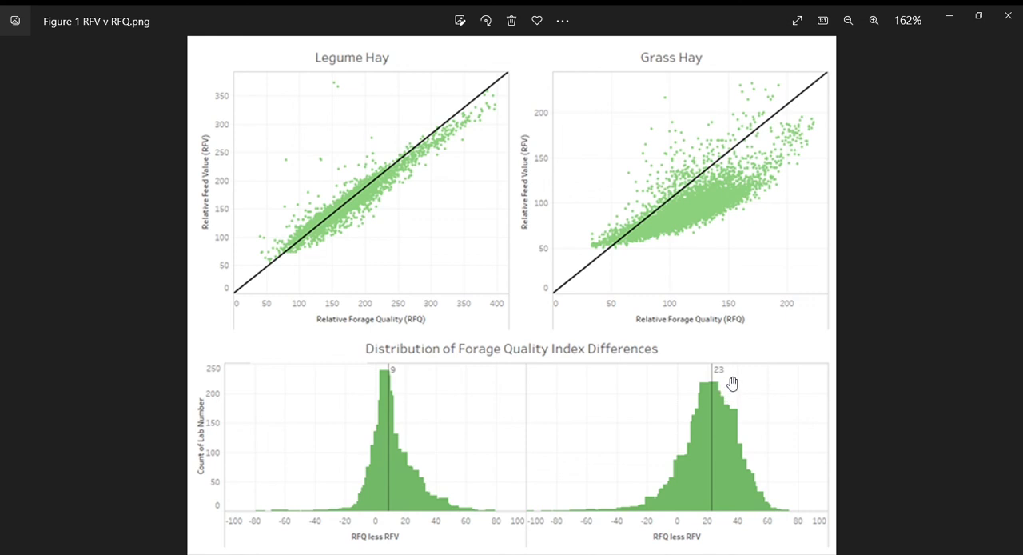
pyautogui.moveTo(723, 390)
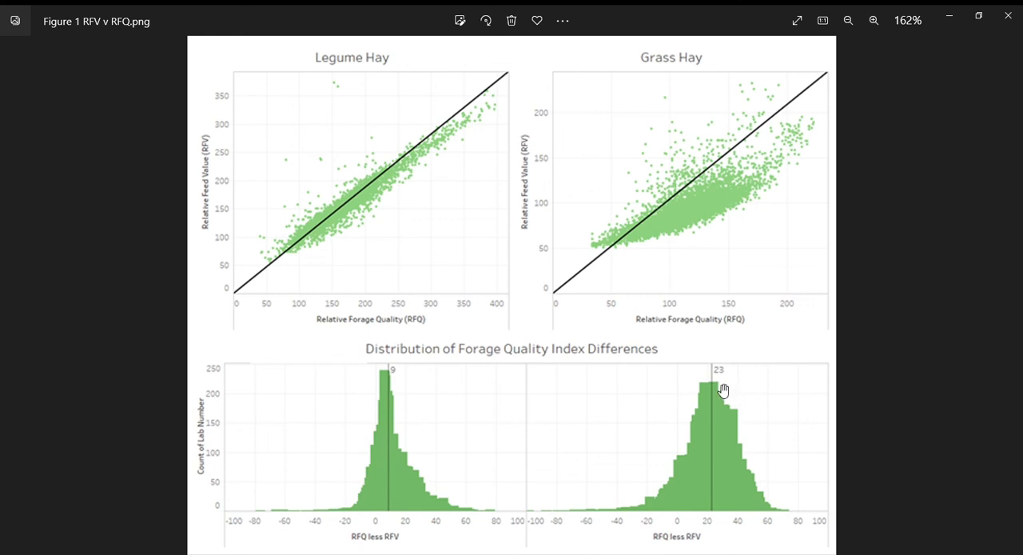
pyautogui.moveTo(696, 428)
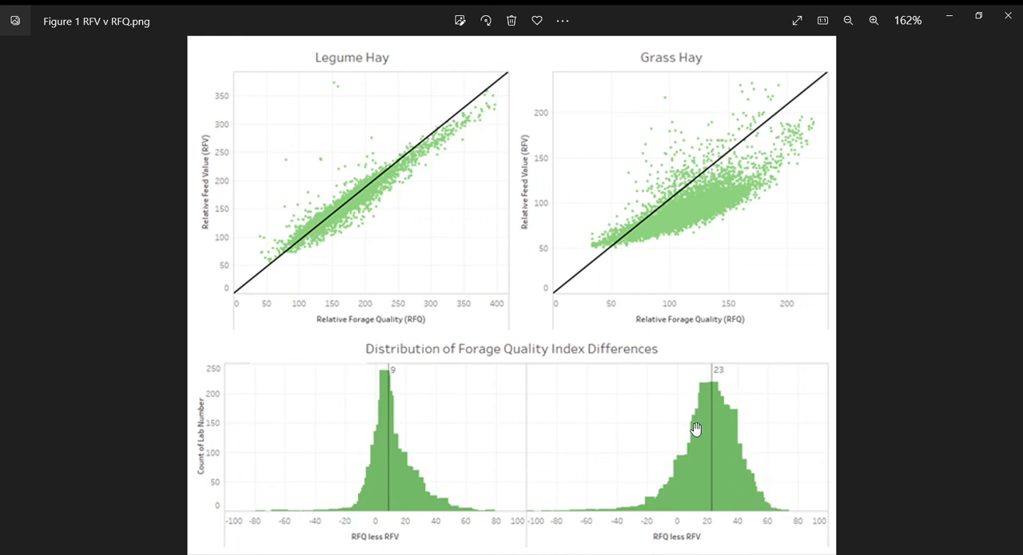
pyautogui.moveTo(775, 519)
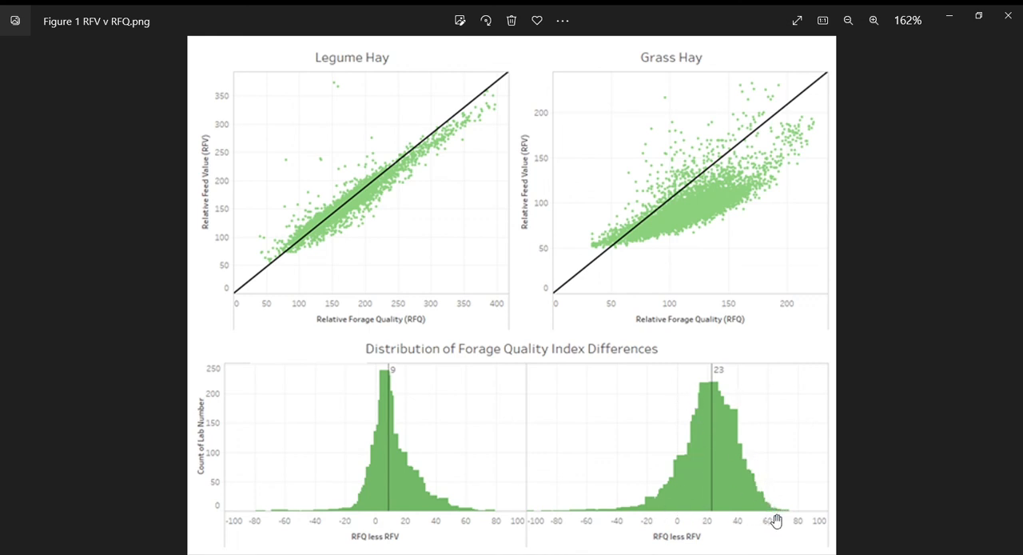
pyautogui.moveTo(761, 498)
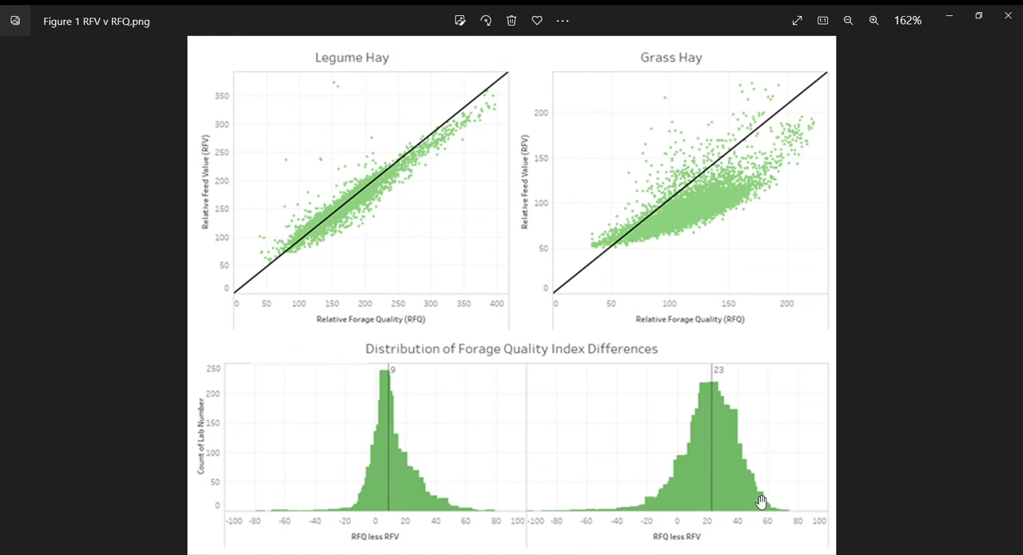
pyautogui.moveTo(657, 532)
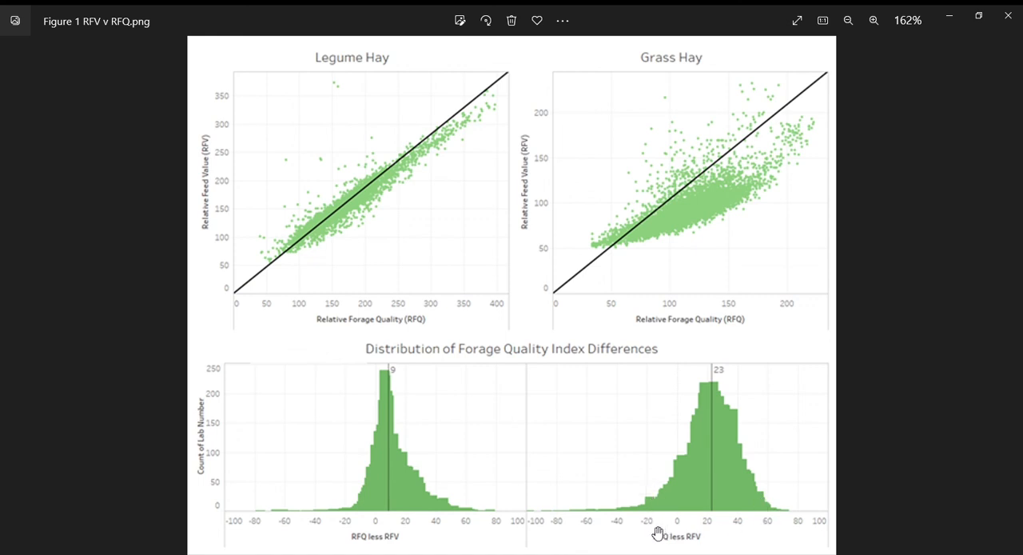
pyautogui.moveTo(694, 540)
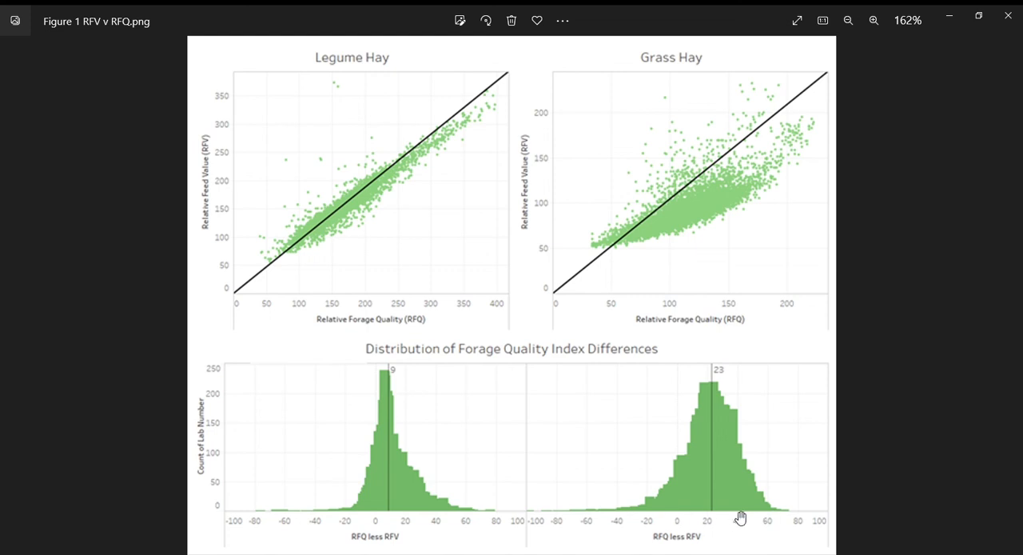
pyautogui.moveTo(745, 460)
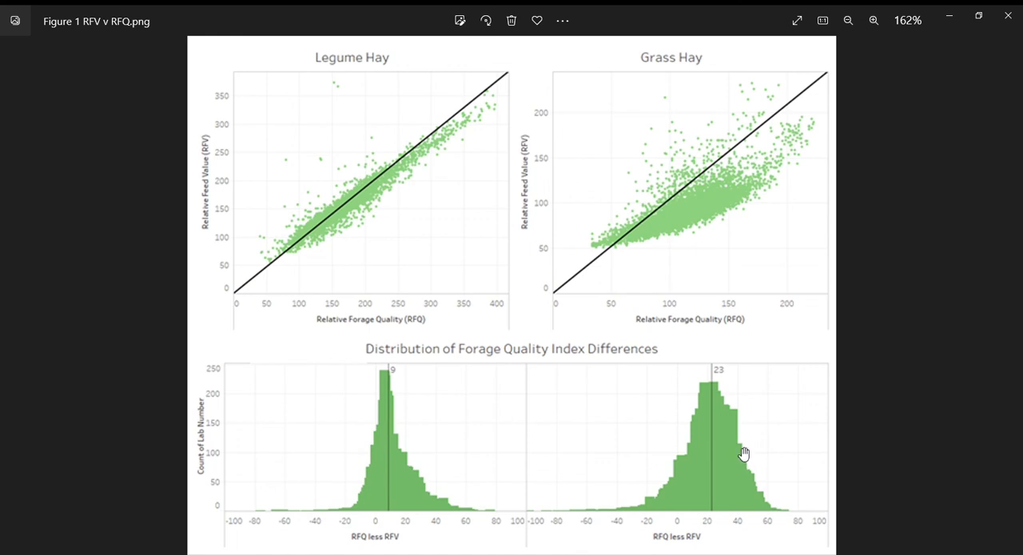
pyautogui.moveTo(734, 345)
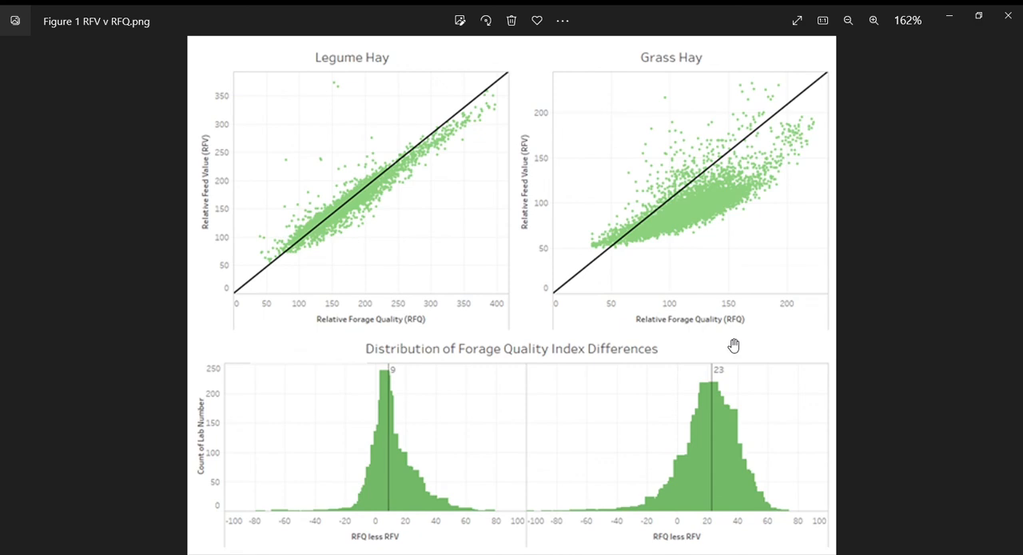